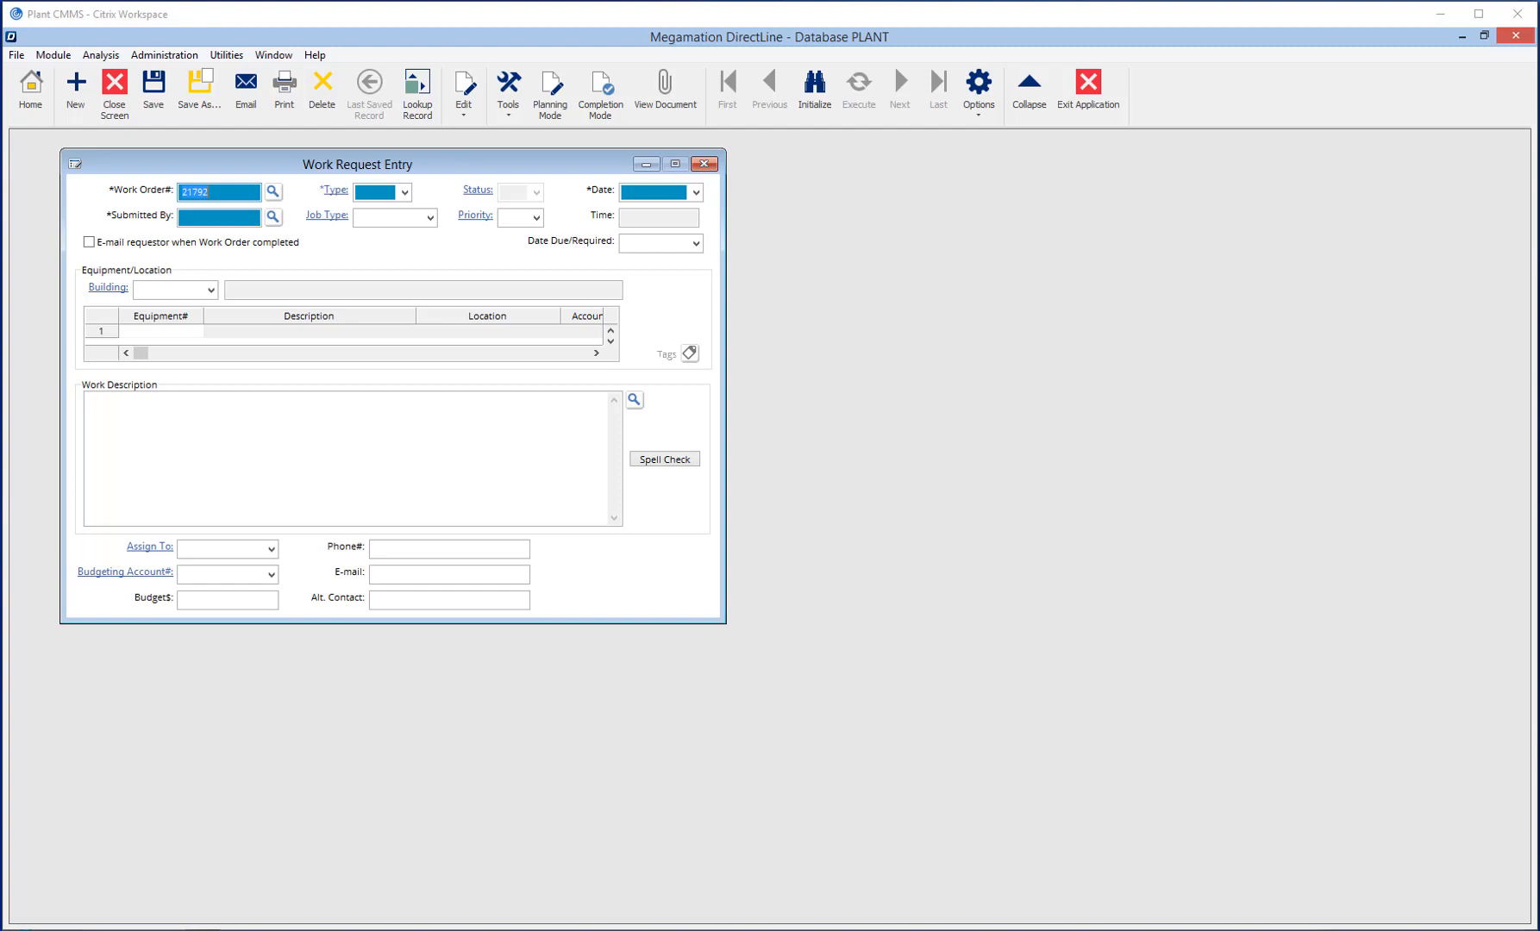
mouse_move(613, 383)
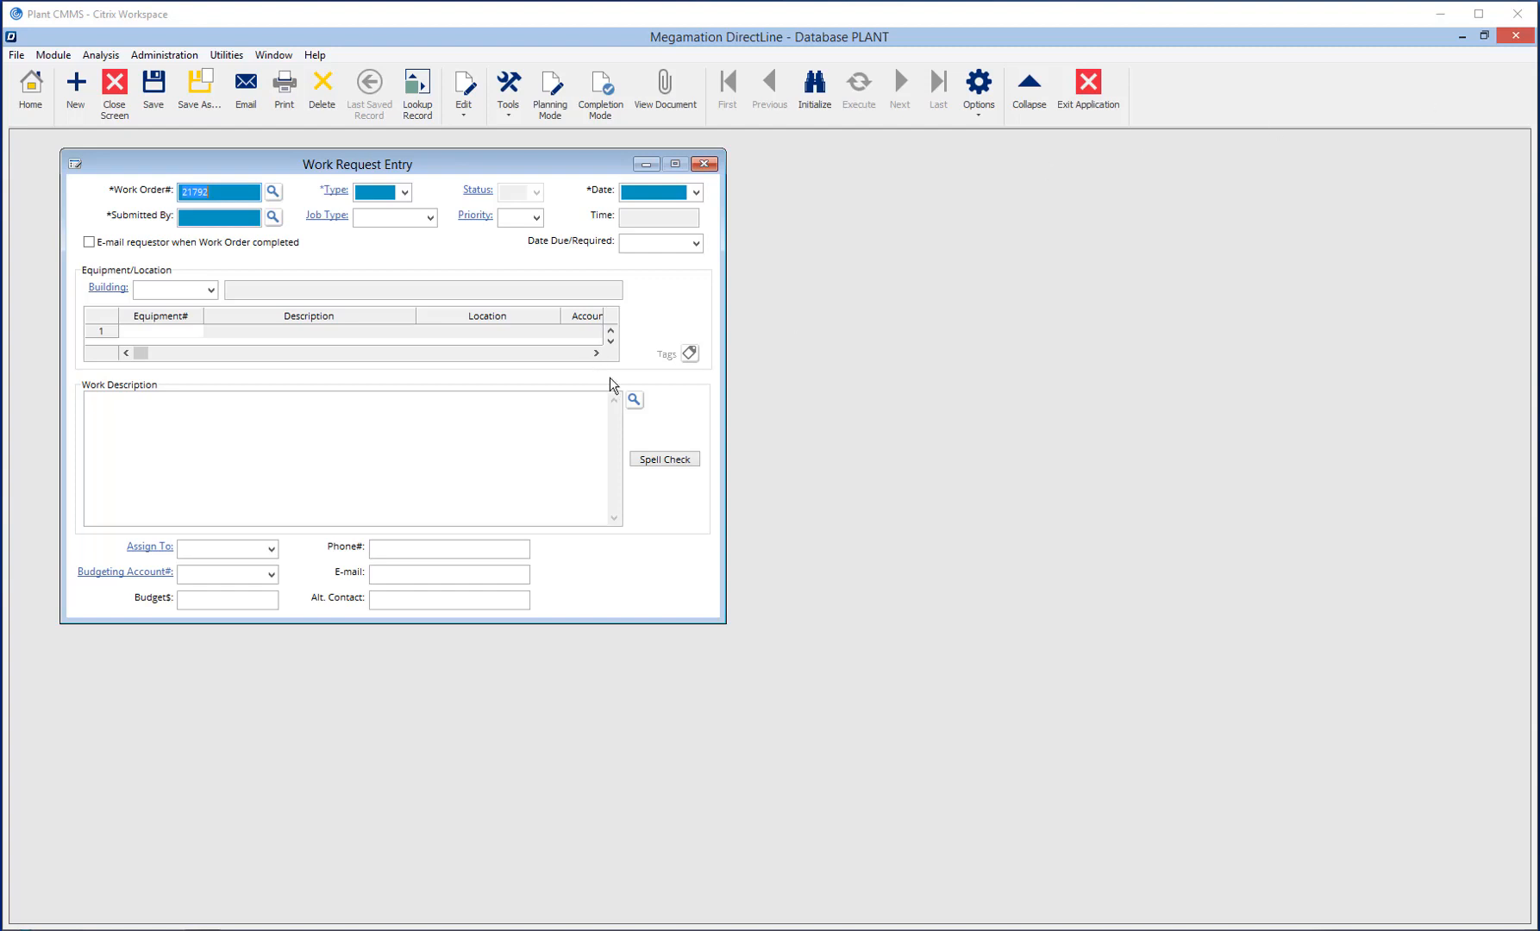
mouse_move(762, 449)
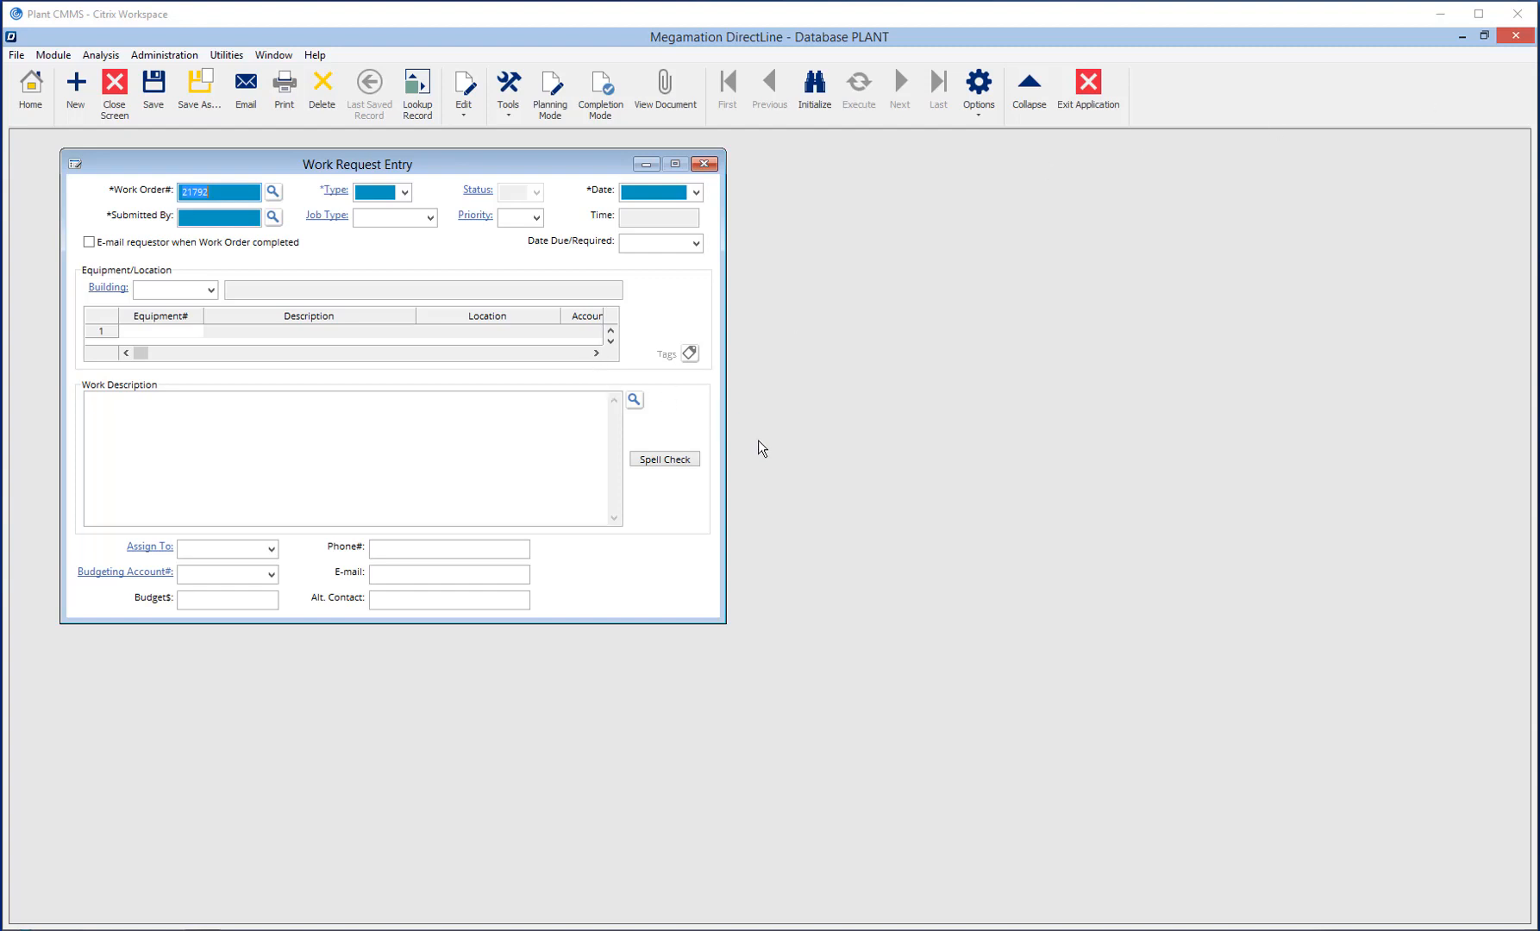
mouse_move(457, 429)
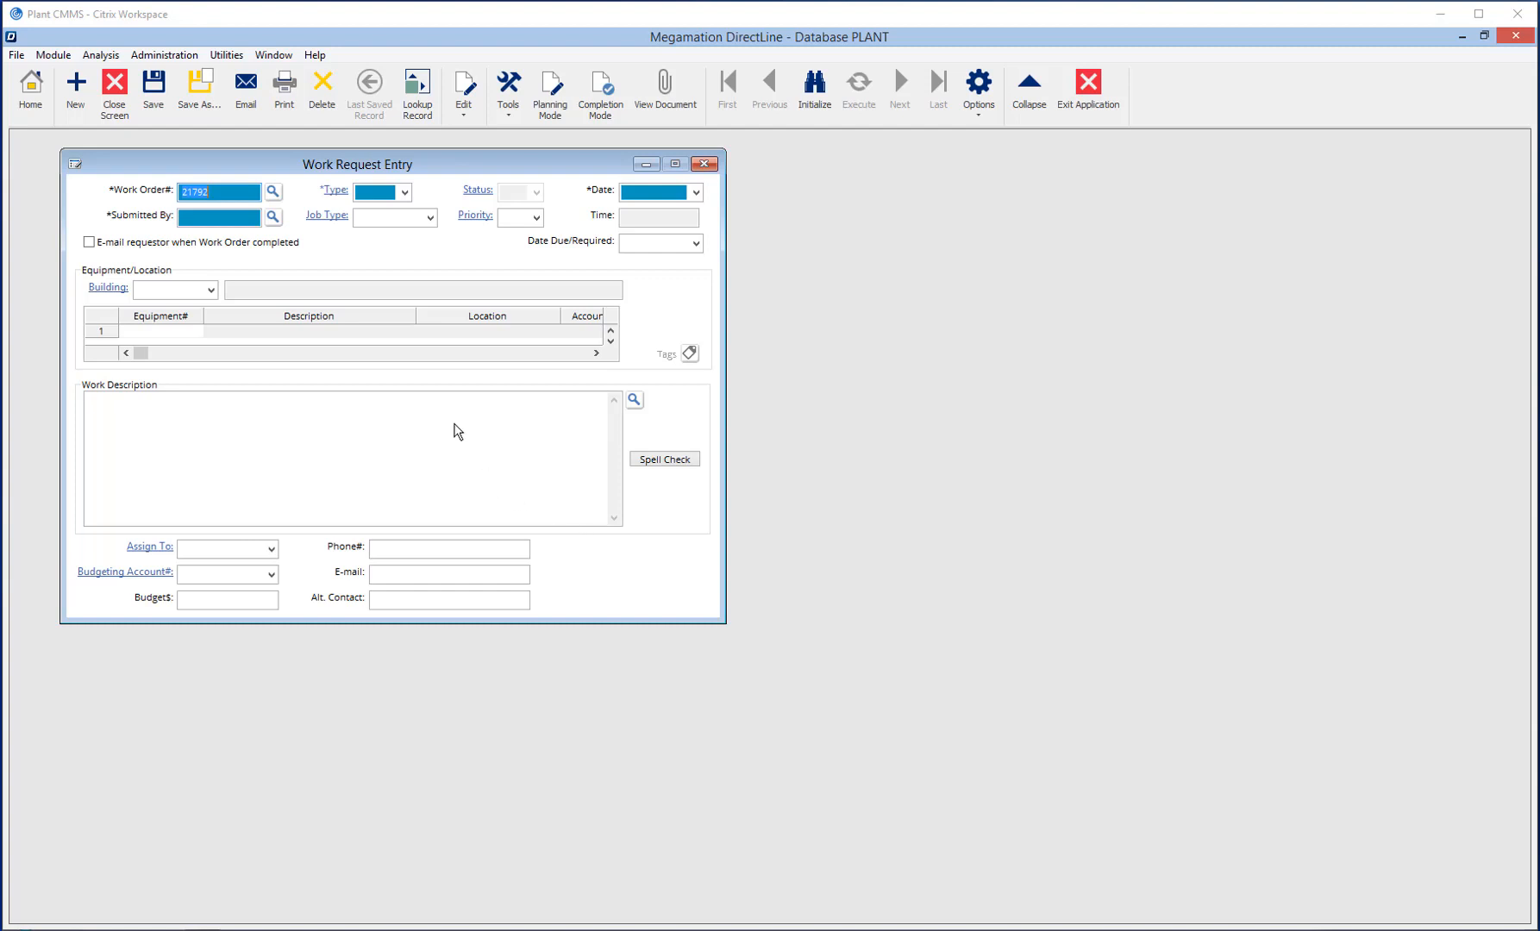
mouse_move(314, 342)
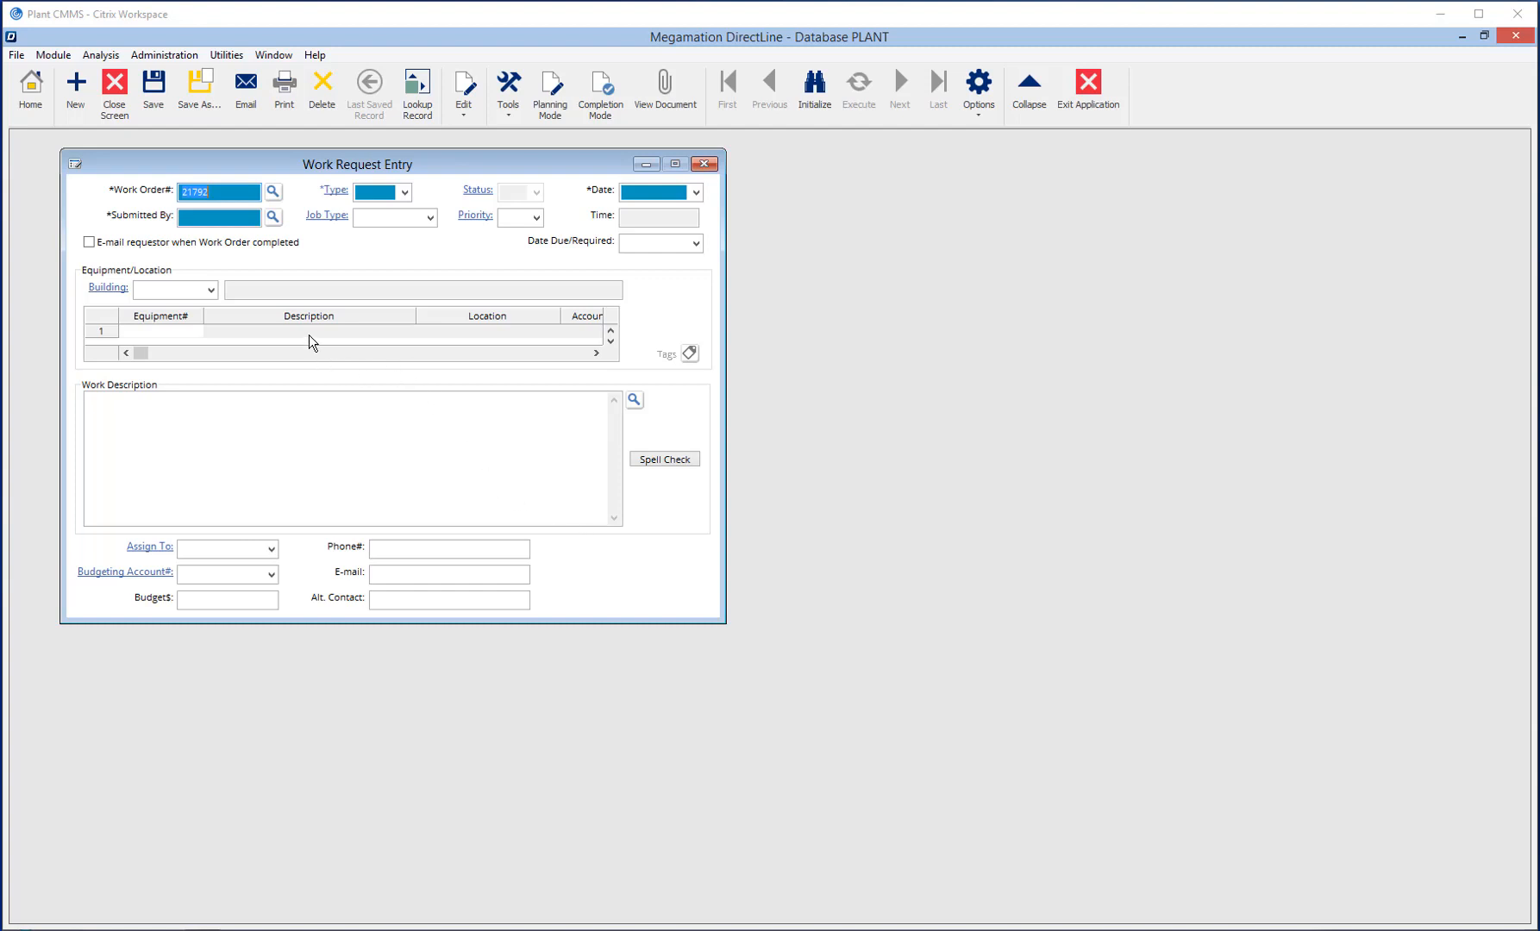
mouse_move(655, 191)
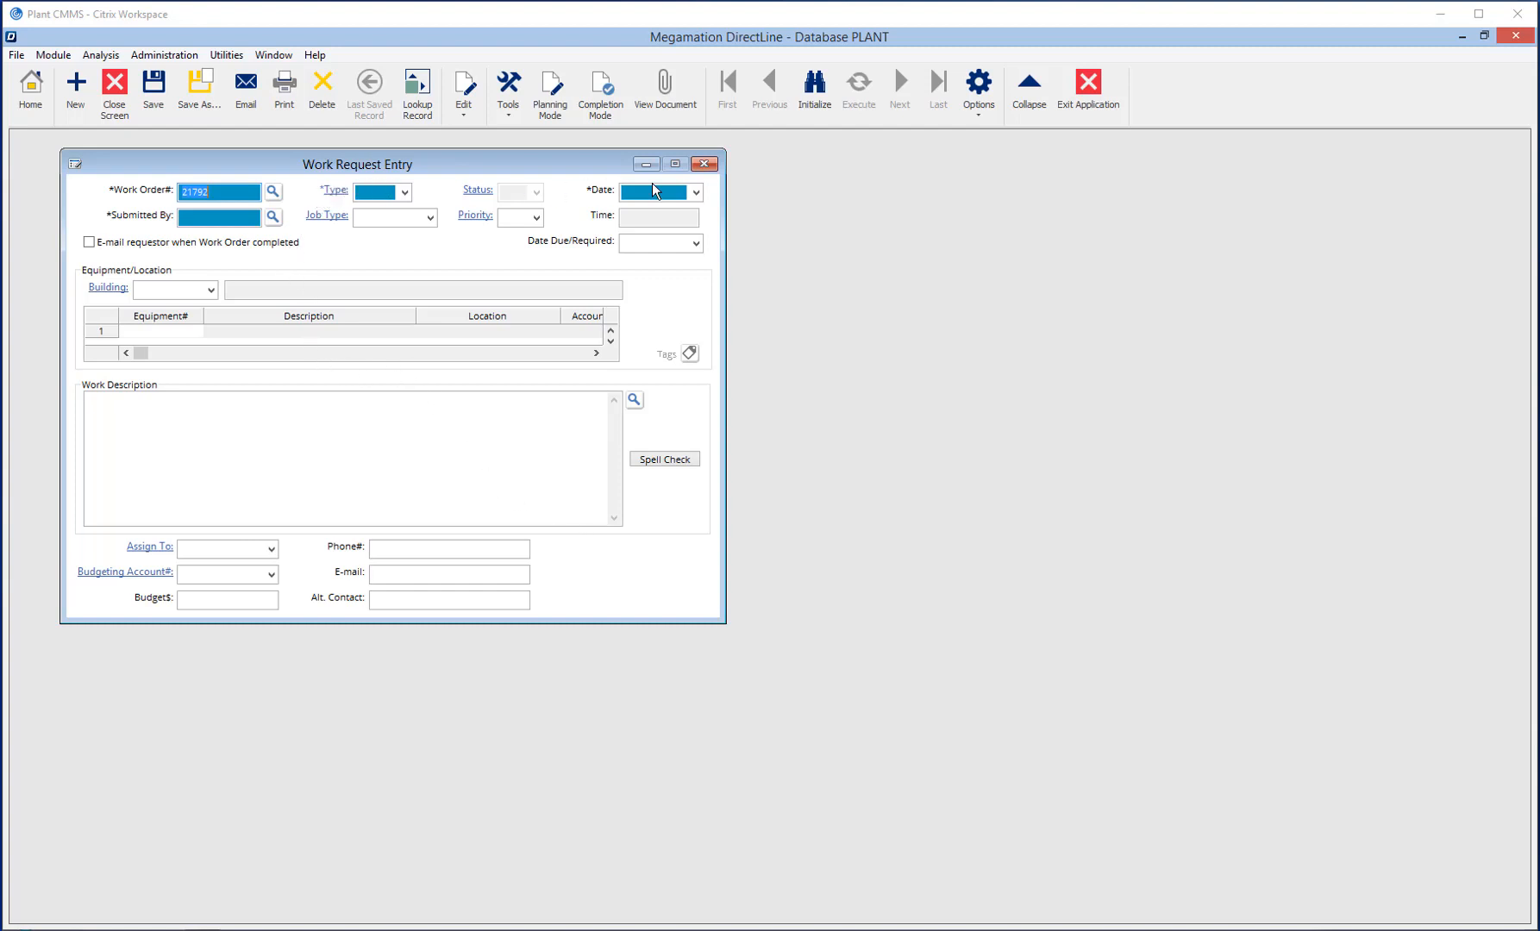
Step: Switch from Work Request Entry to the empty Work Order Completion form
click(551, 86)
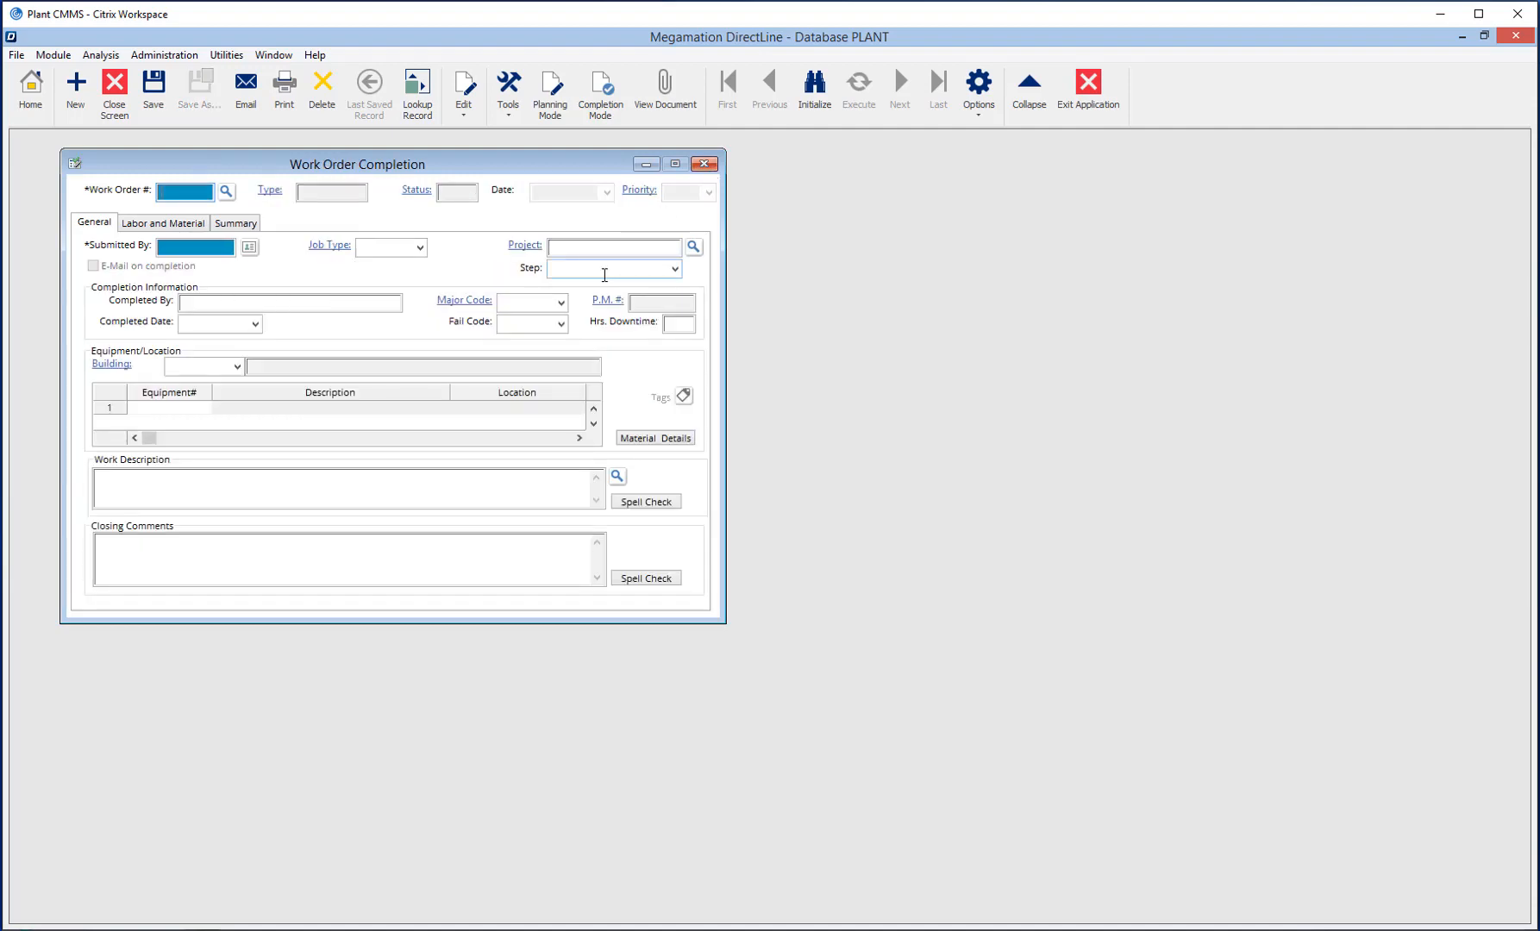
Step: Bring up the empty Work Order Processing form in planning mode
click(552, 86)
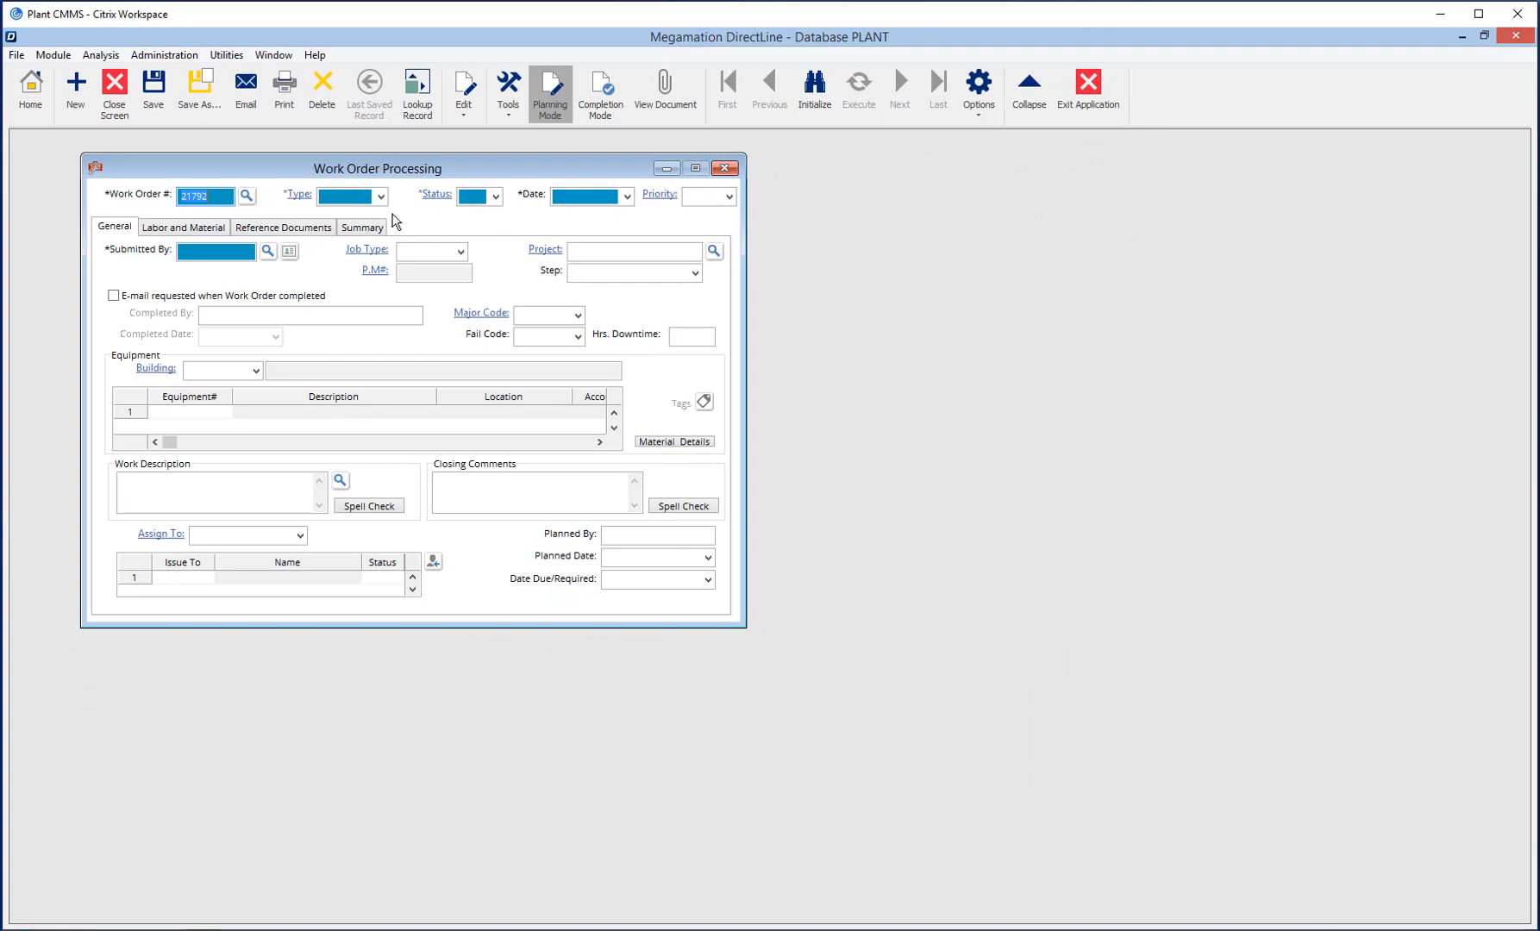
mouse_move(470, 178)
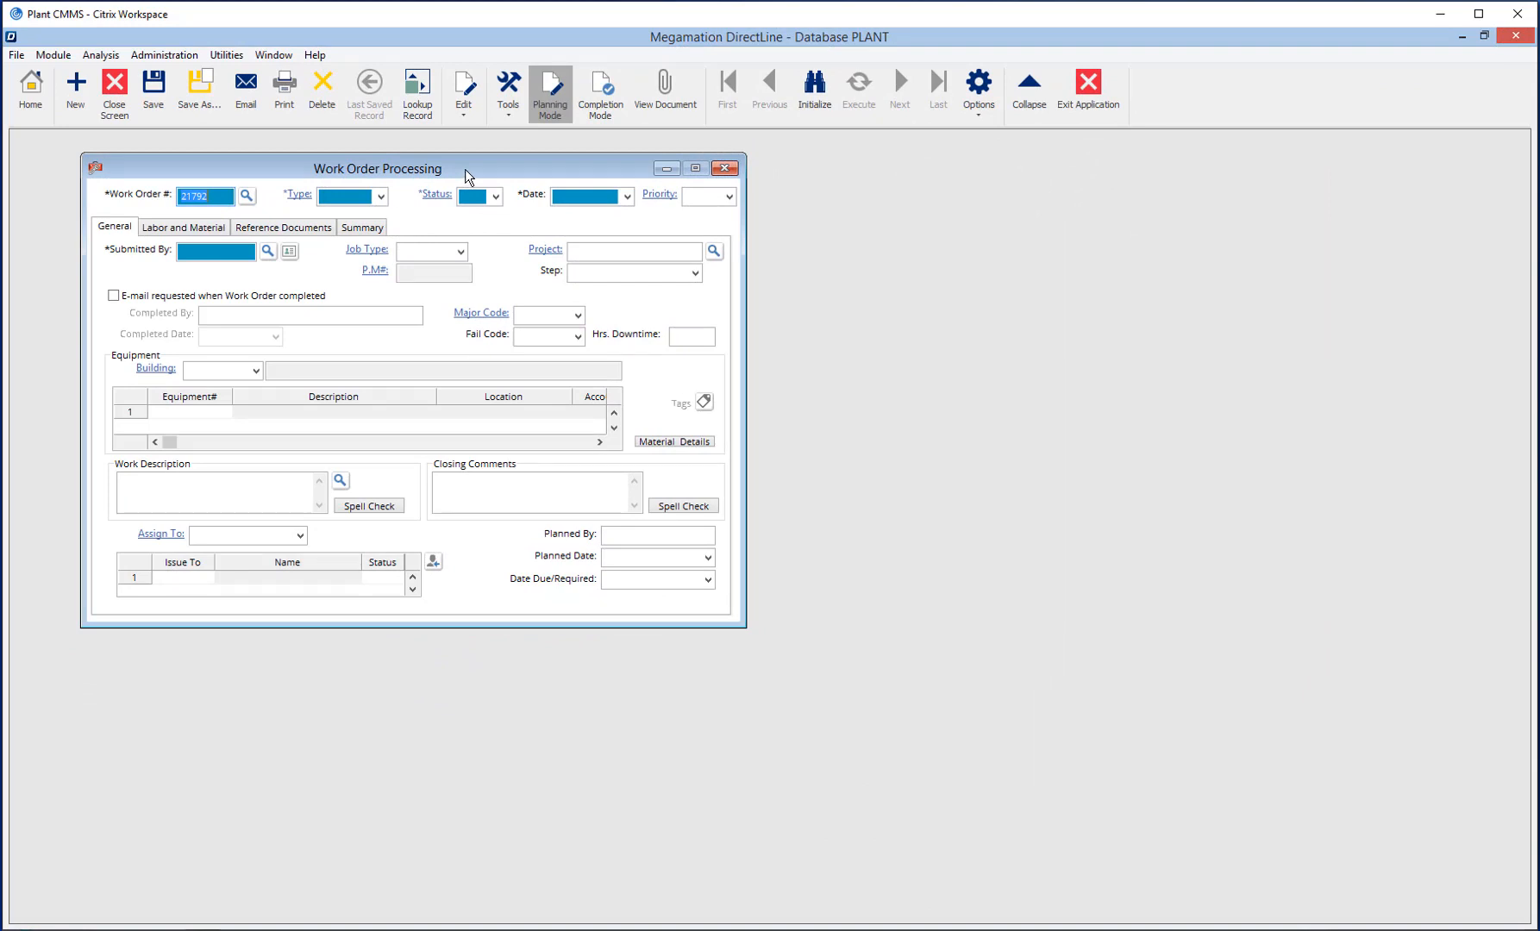
mouse_move(486, 119)
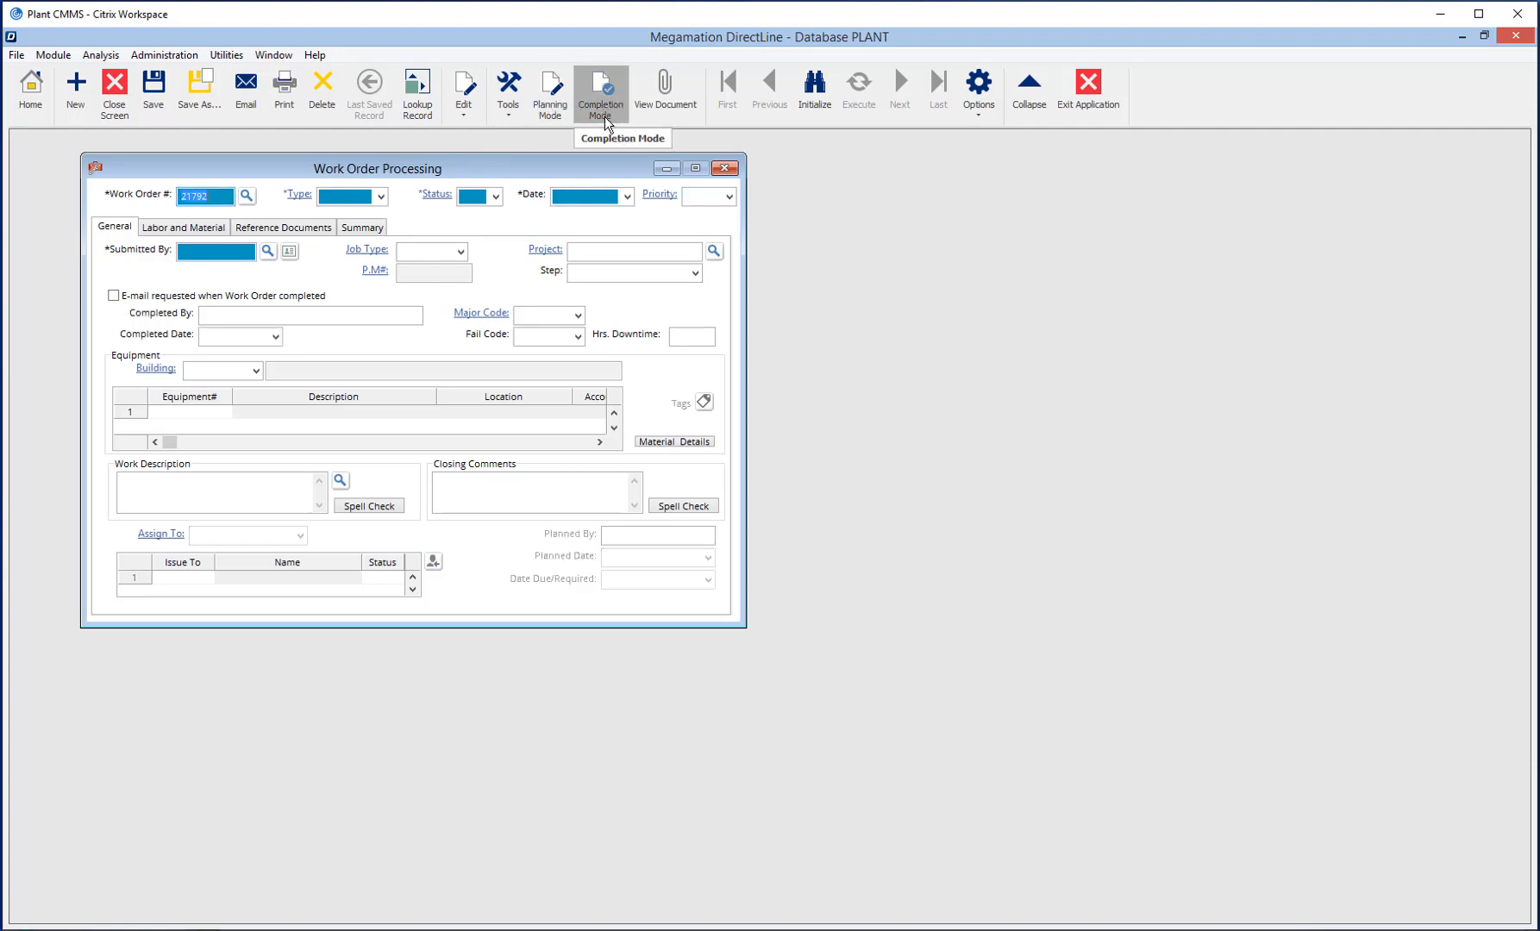
mouse_move(576, 117)
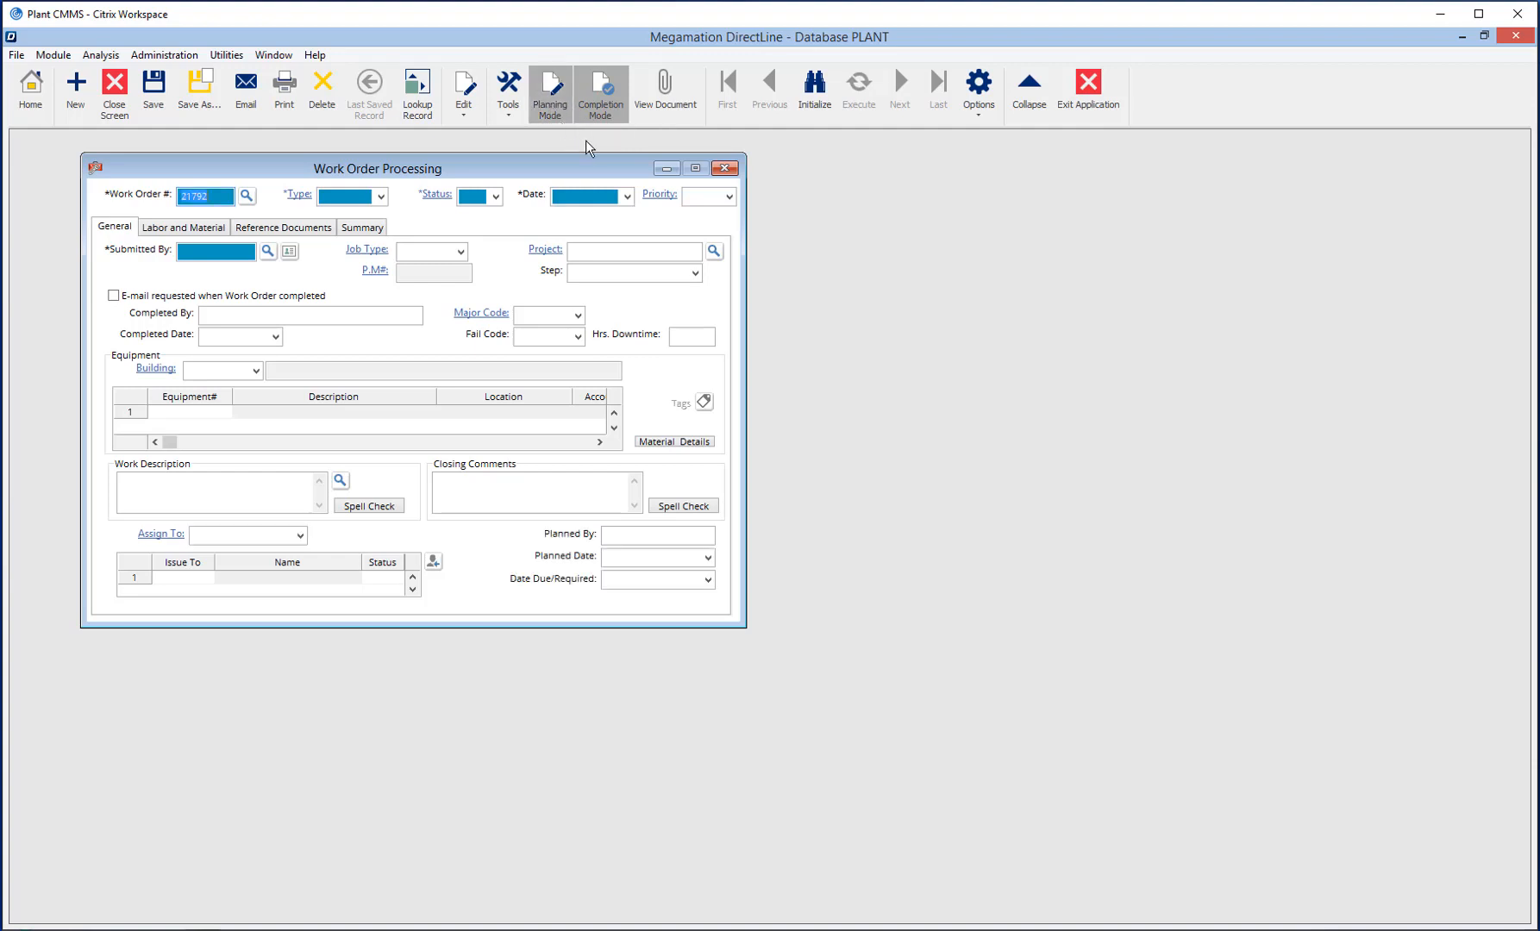
mouse_move(607, 178)
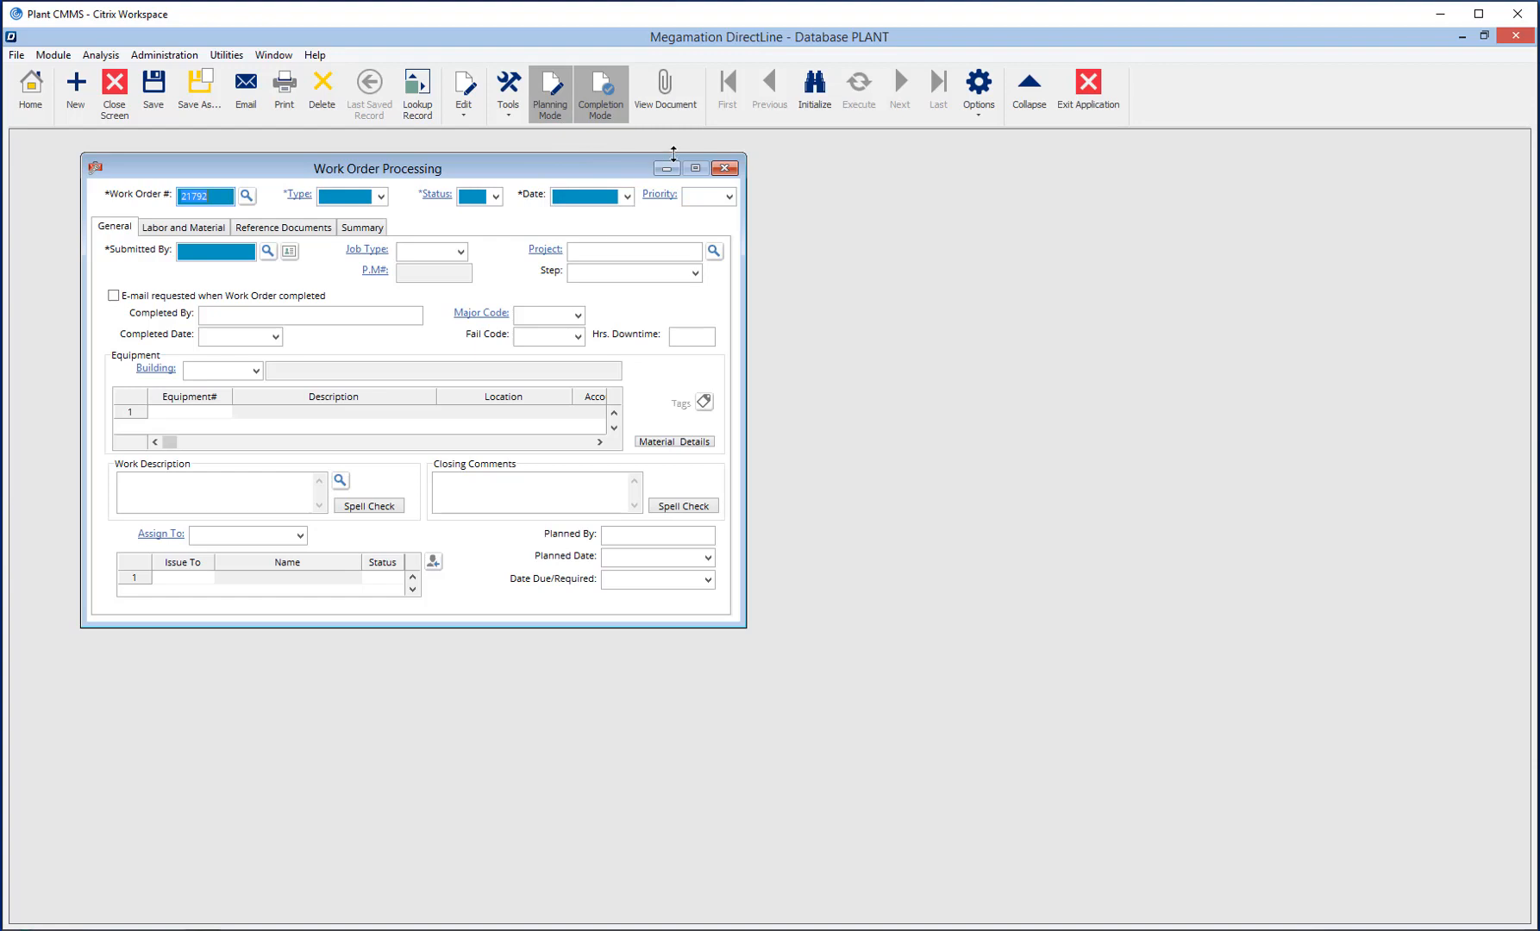
mouse_move(604, 122)
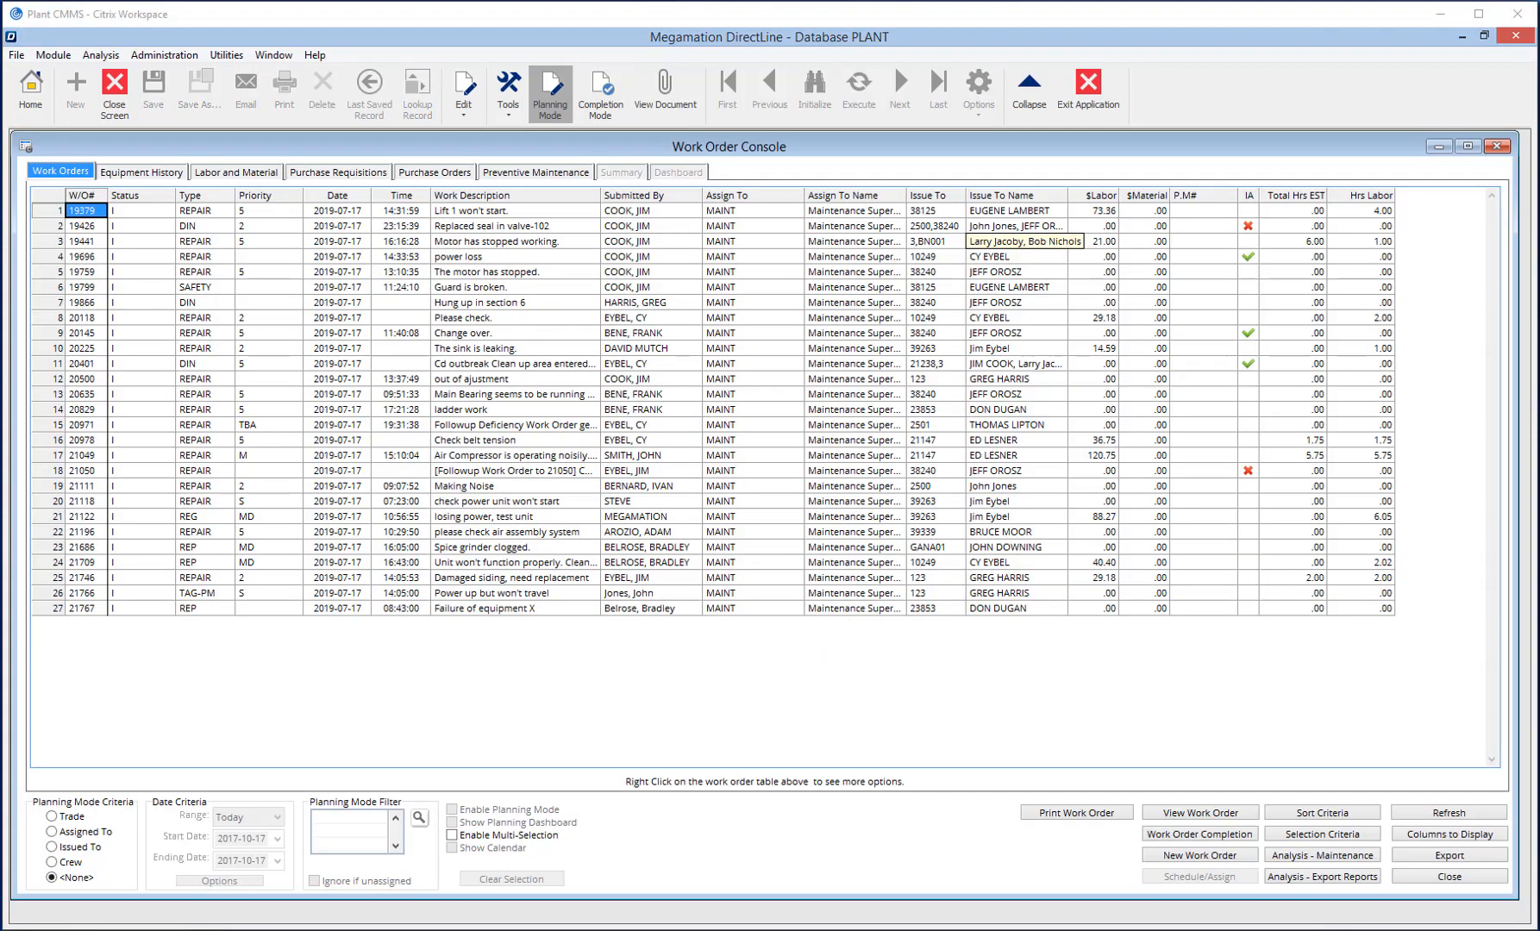
mouse_move(624, 626)
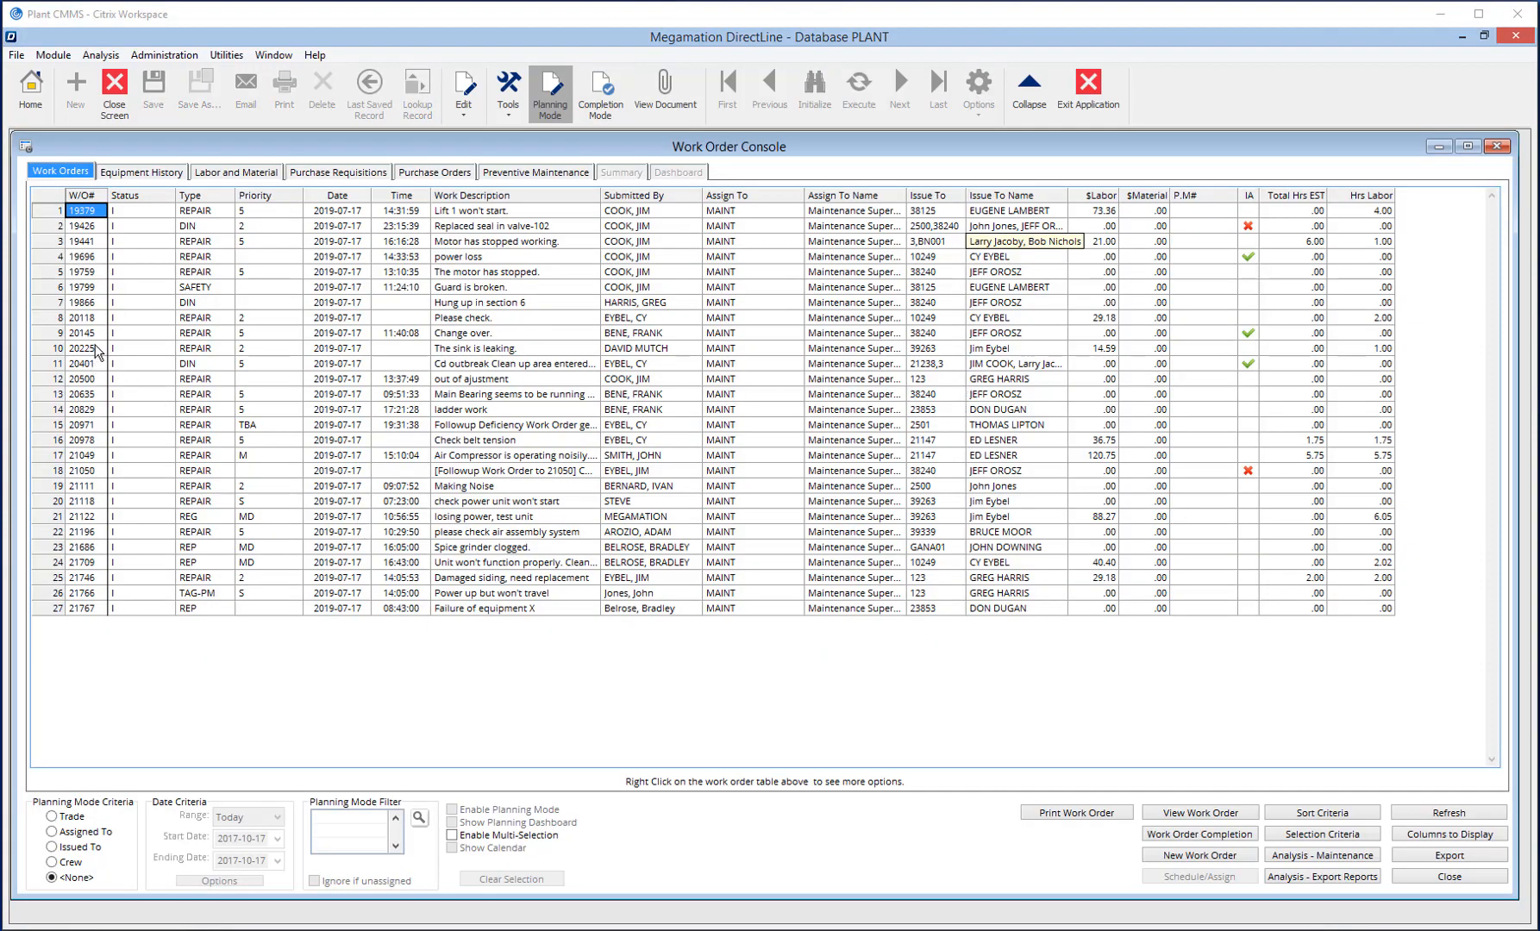
Step: Load work order 20225, the leaking-sink repair, from the Work Order Console list
double_click(83, 348)
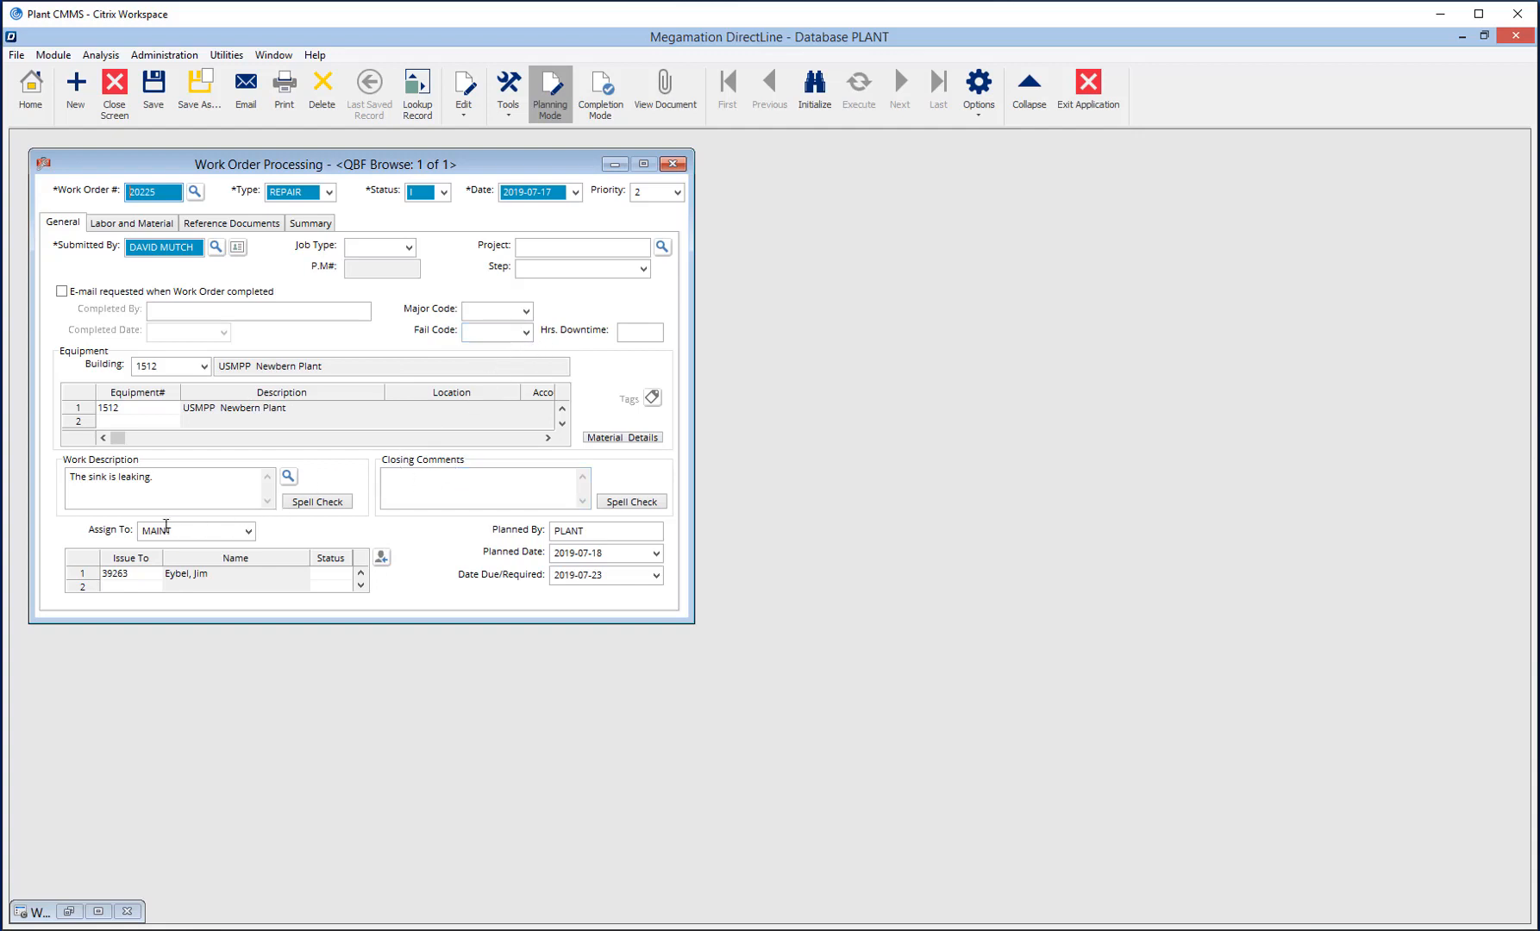
Step: Review the General and Labor and Material details of work order 20225, then save its plan
click(121, 574)
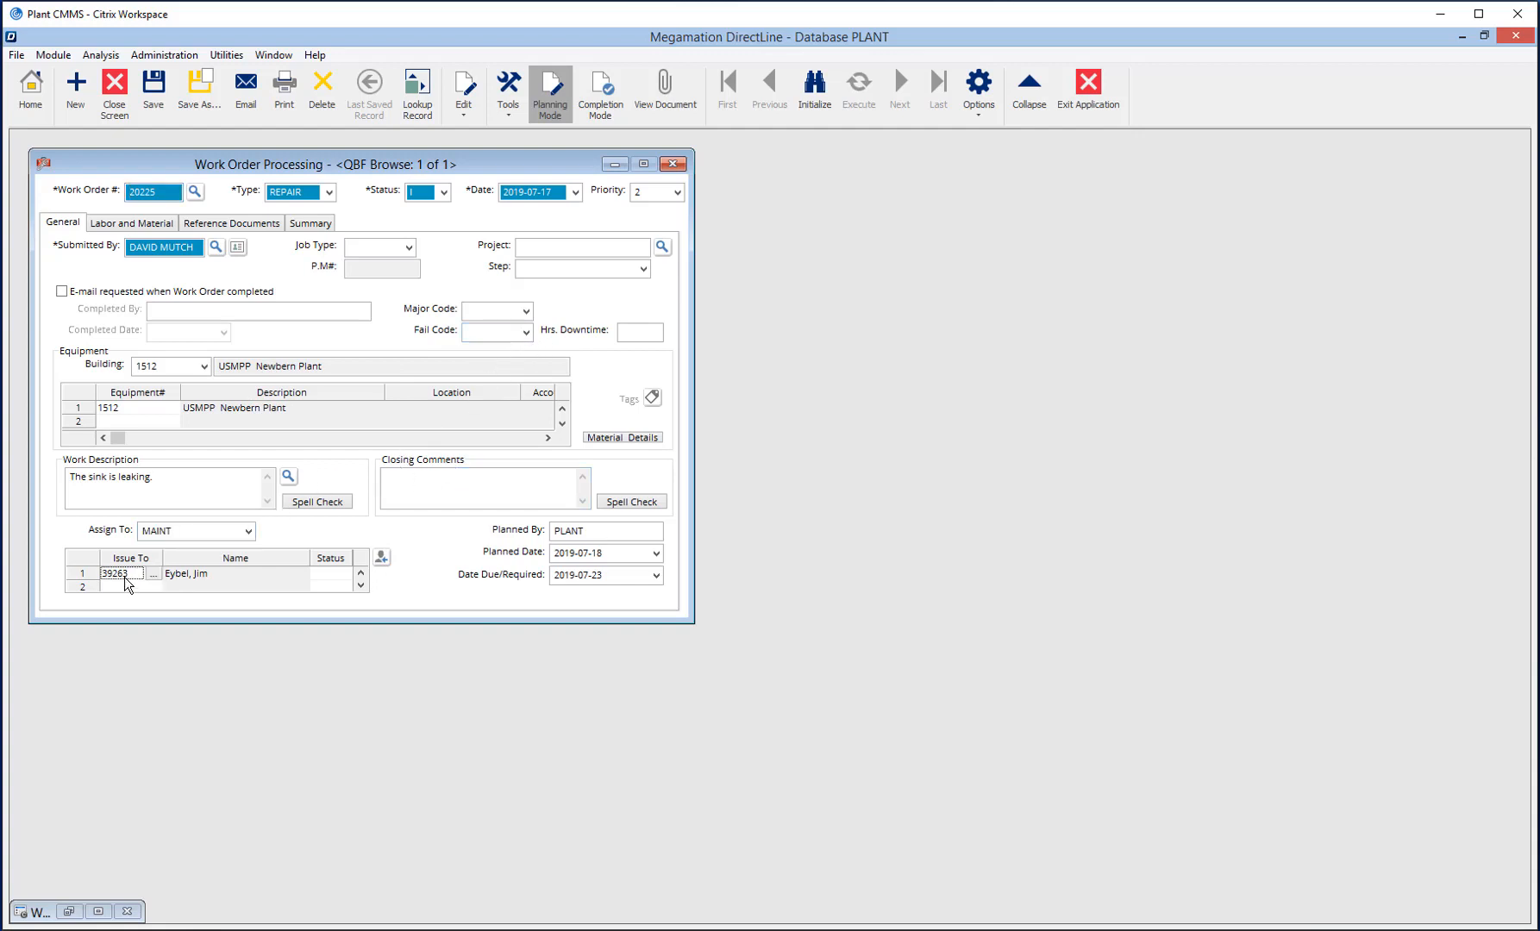
click(131, 222)
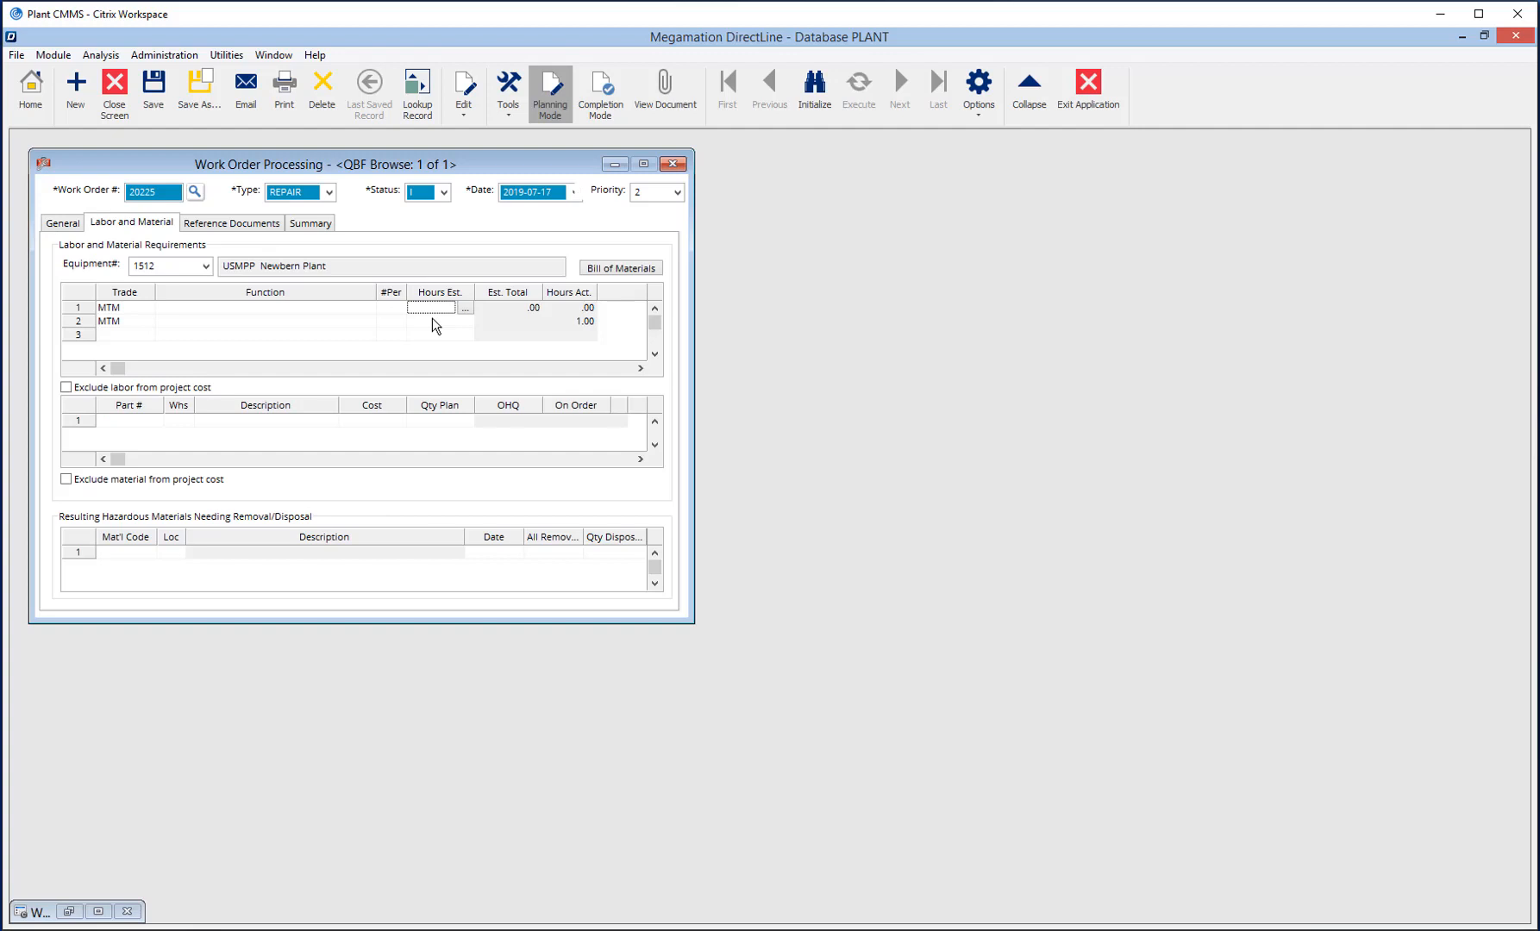
mouse_move(384, 428)
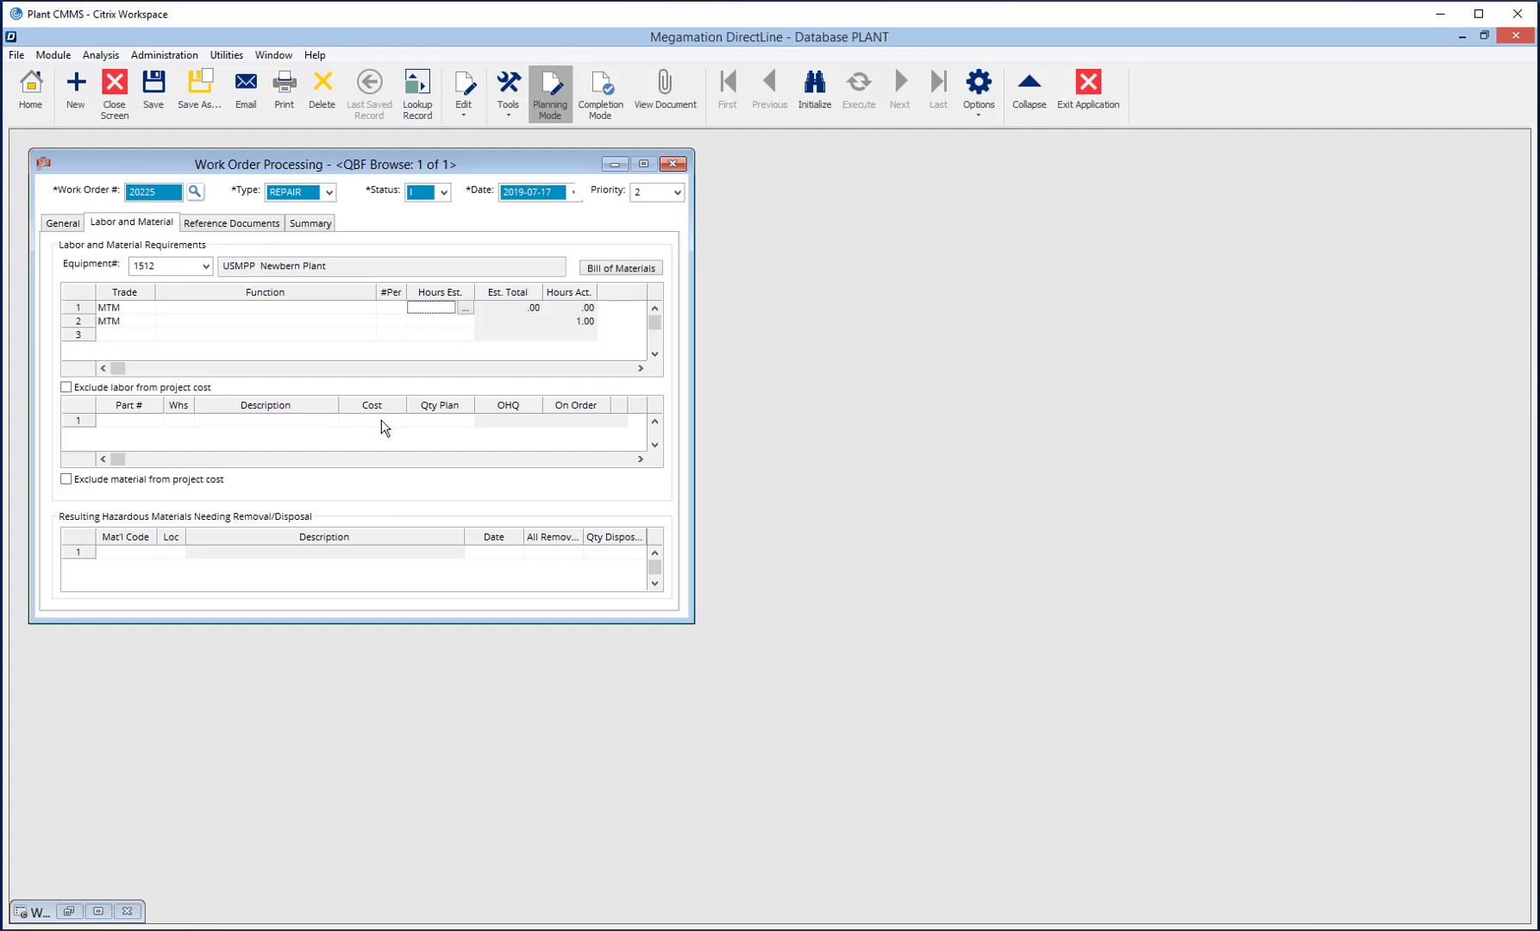
click(126, 421)
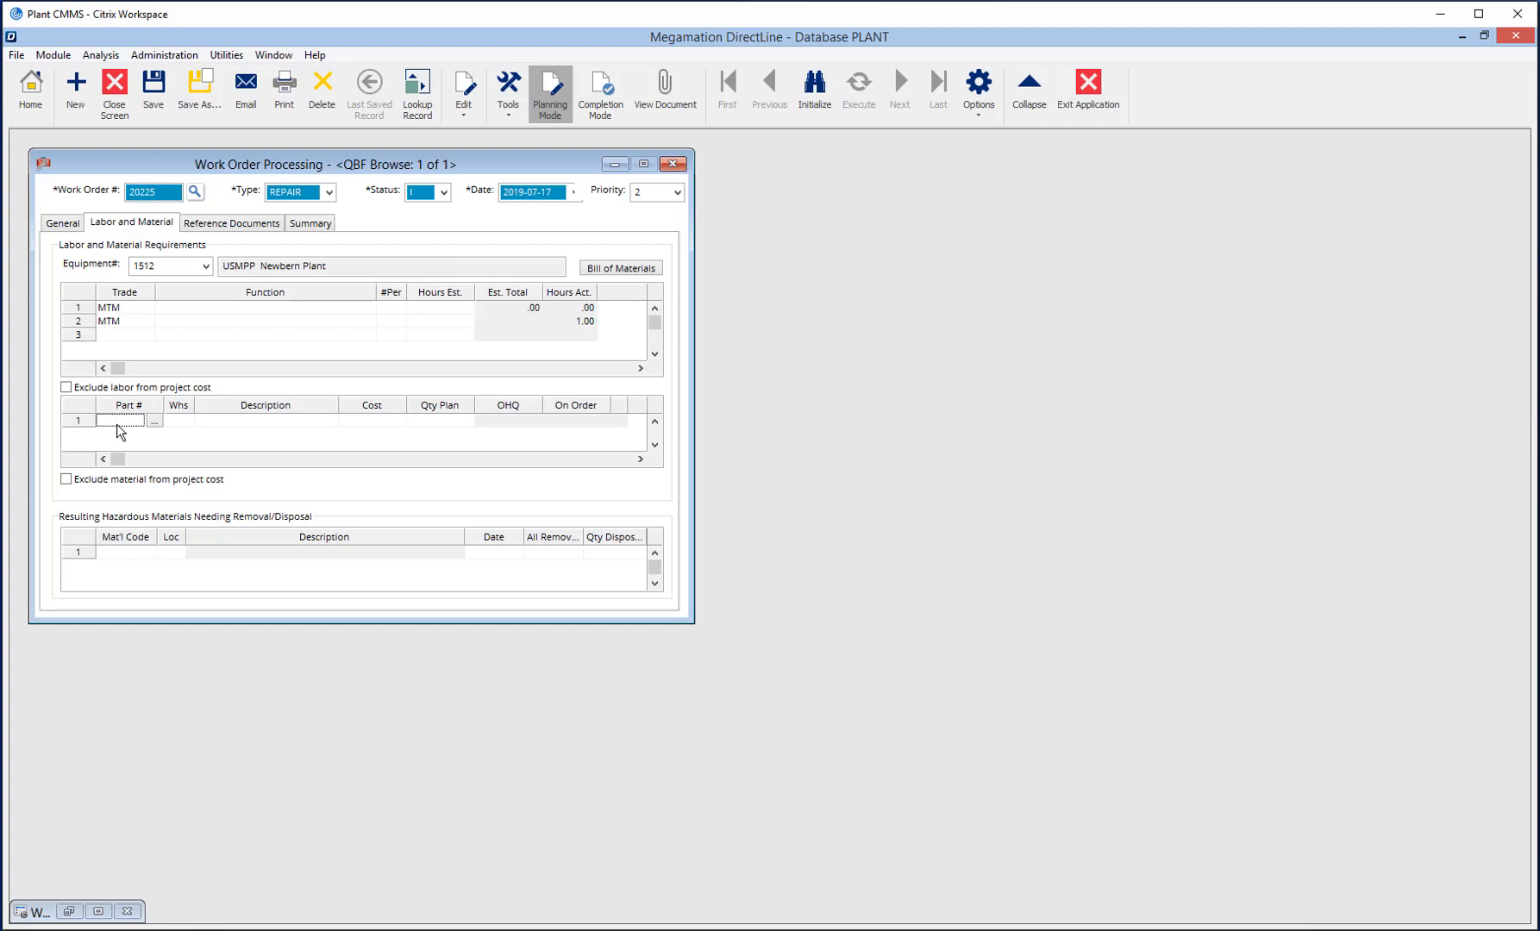
click(55, 224)
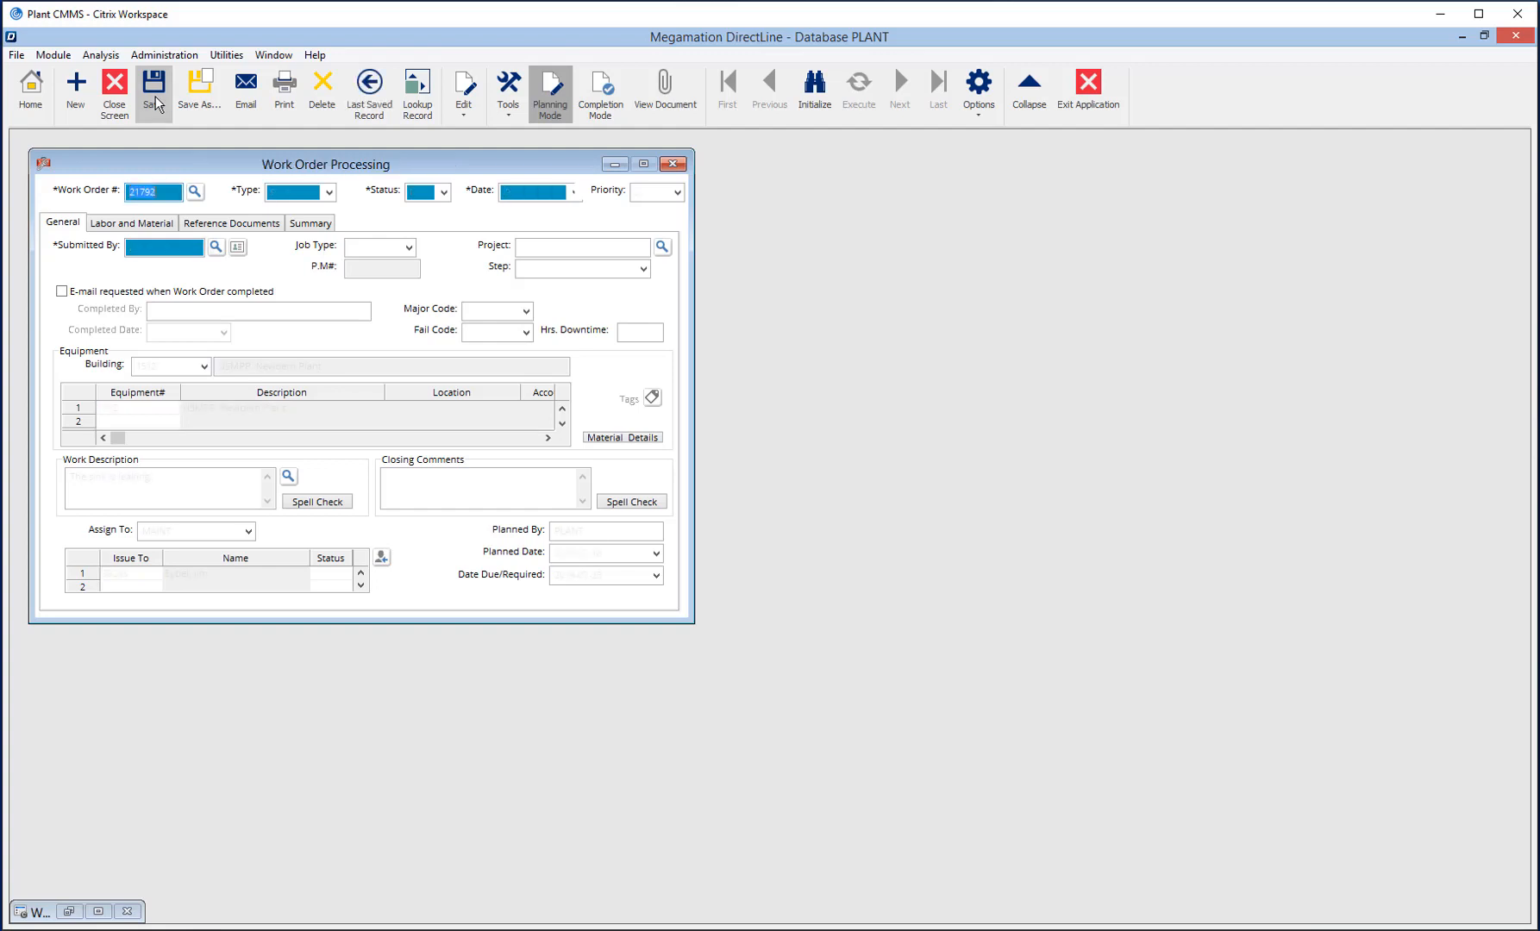
click(152, 90)
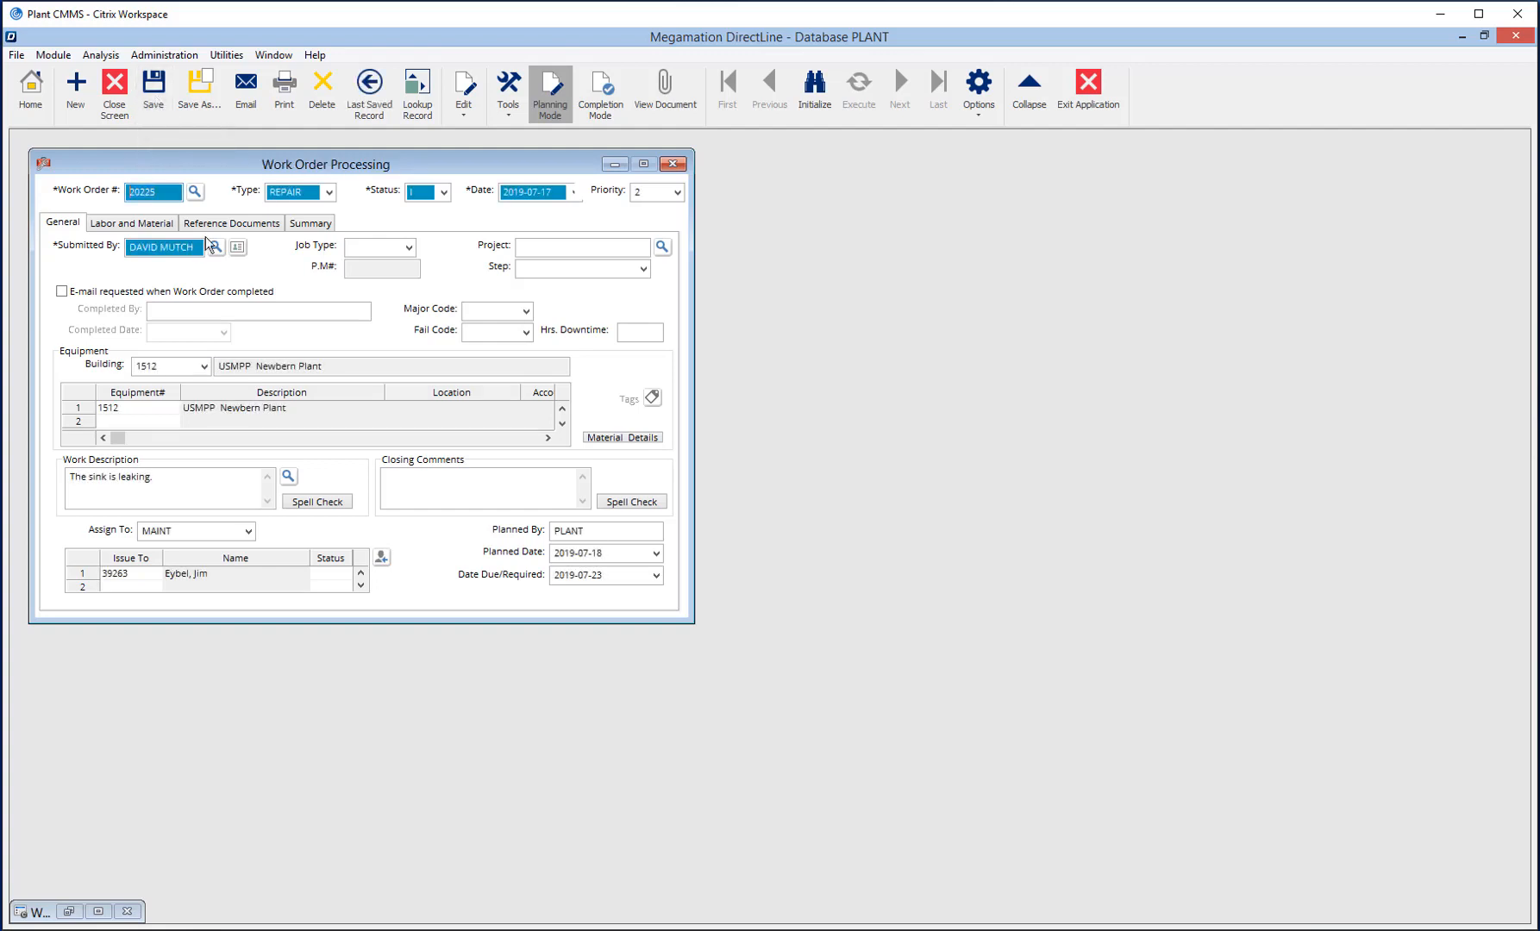
mouse_move(452, 252)
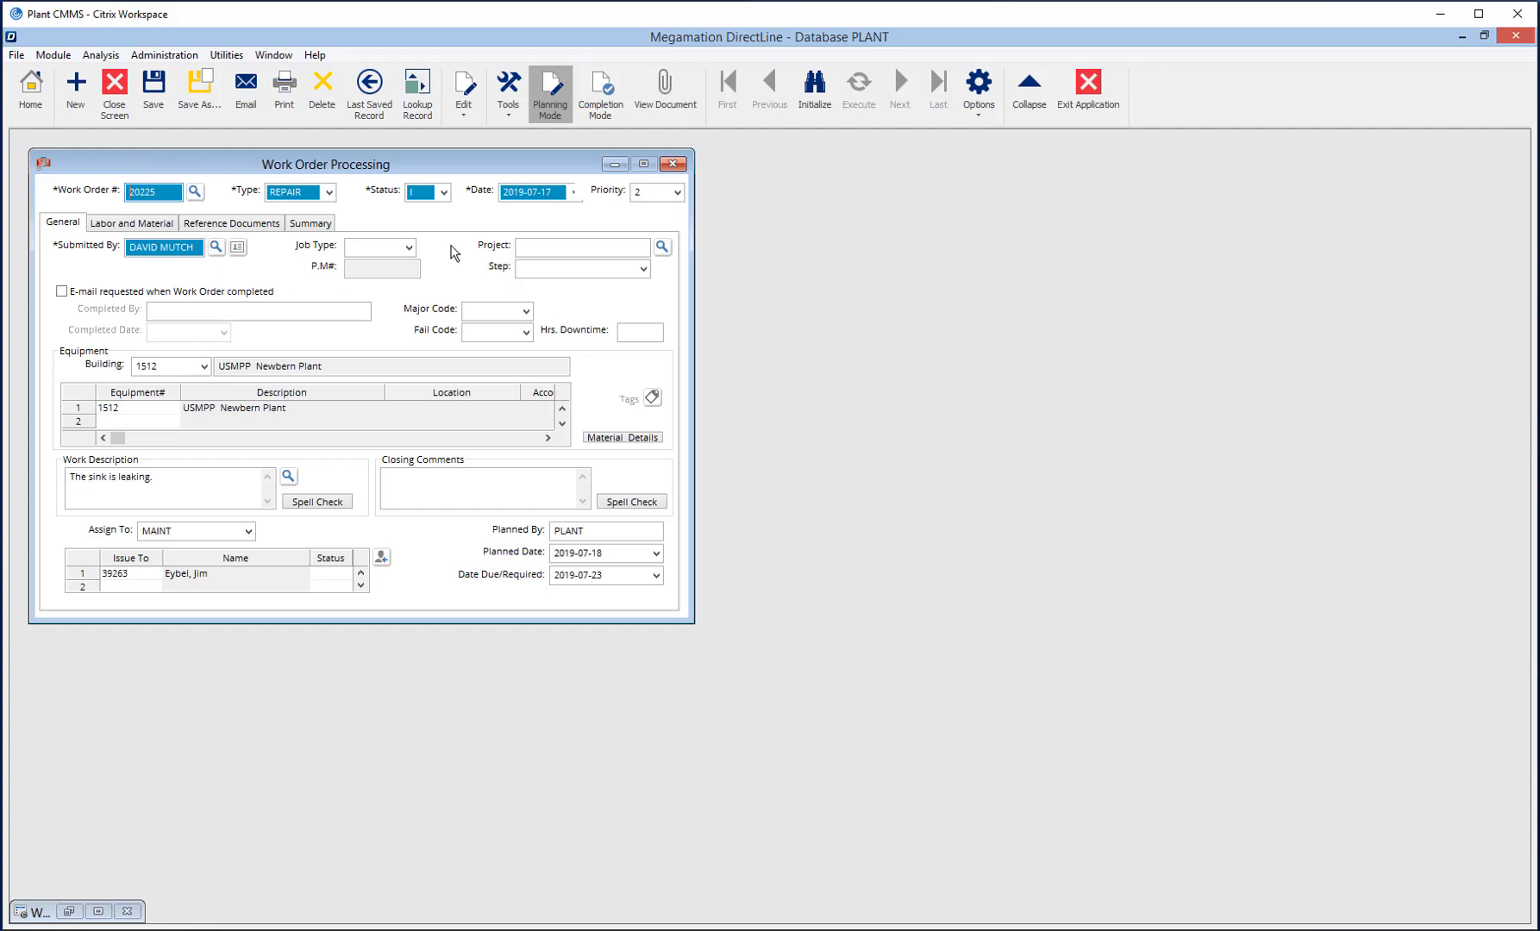
Step: Complete work order 20225 with completed-by CO and closing comment 'Completed Work', save it, and reload the saved record
click(601, 94)
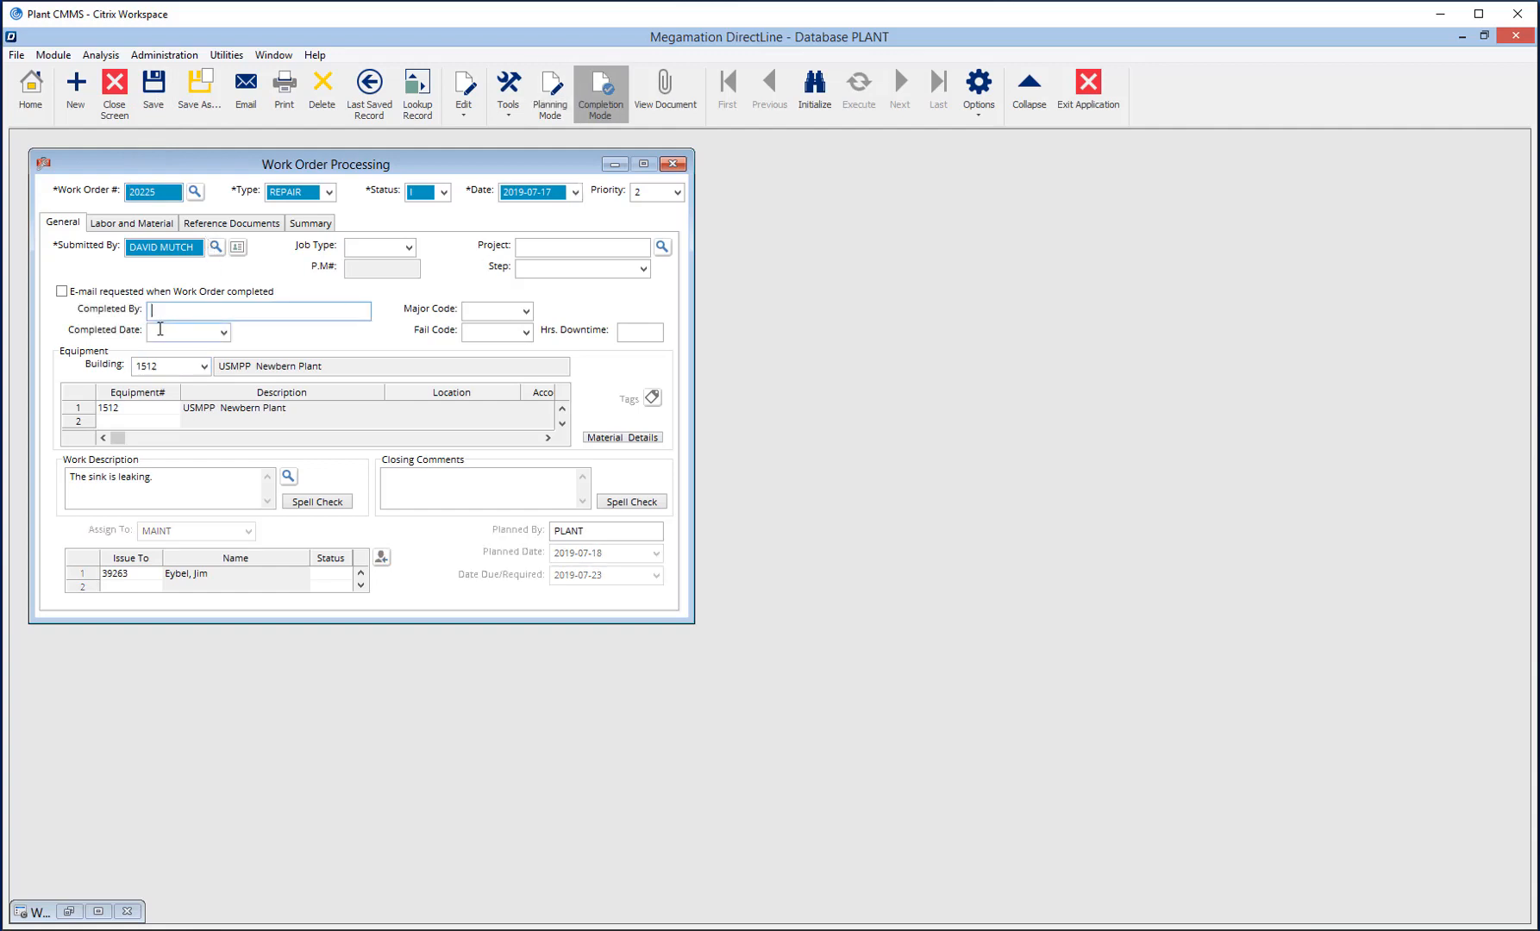
text(CORY)
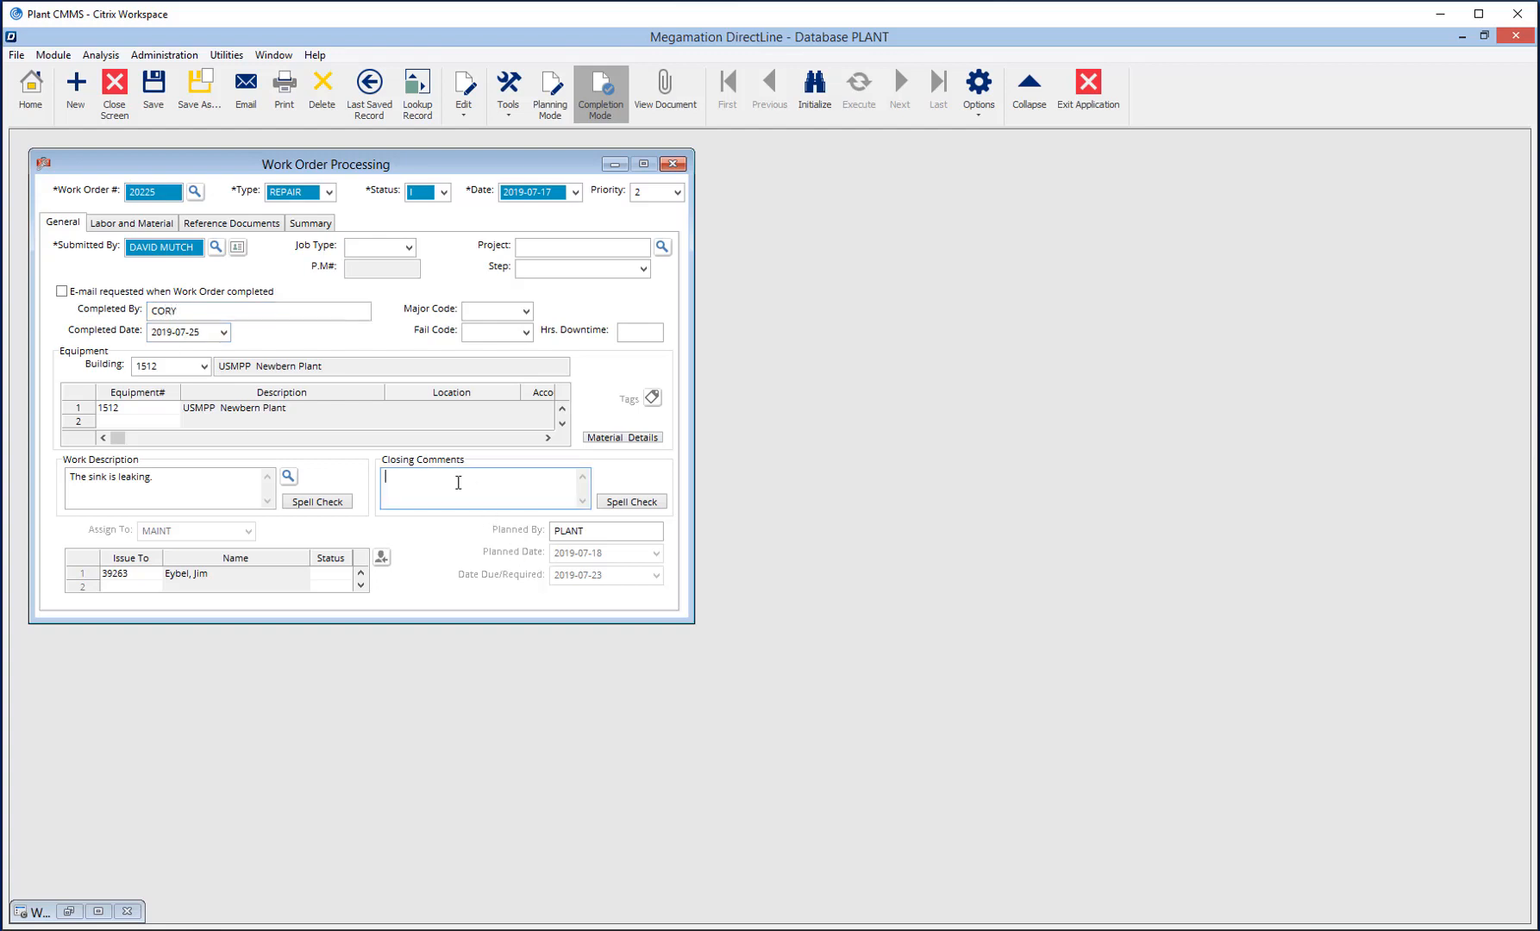
text(Completed Work)
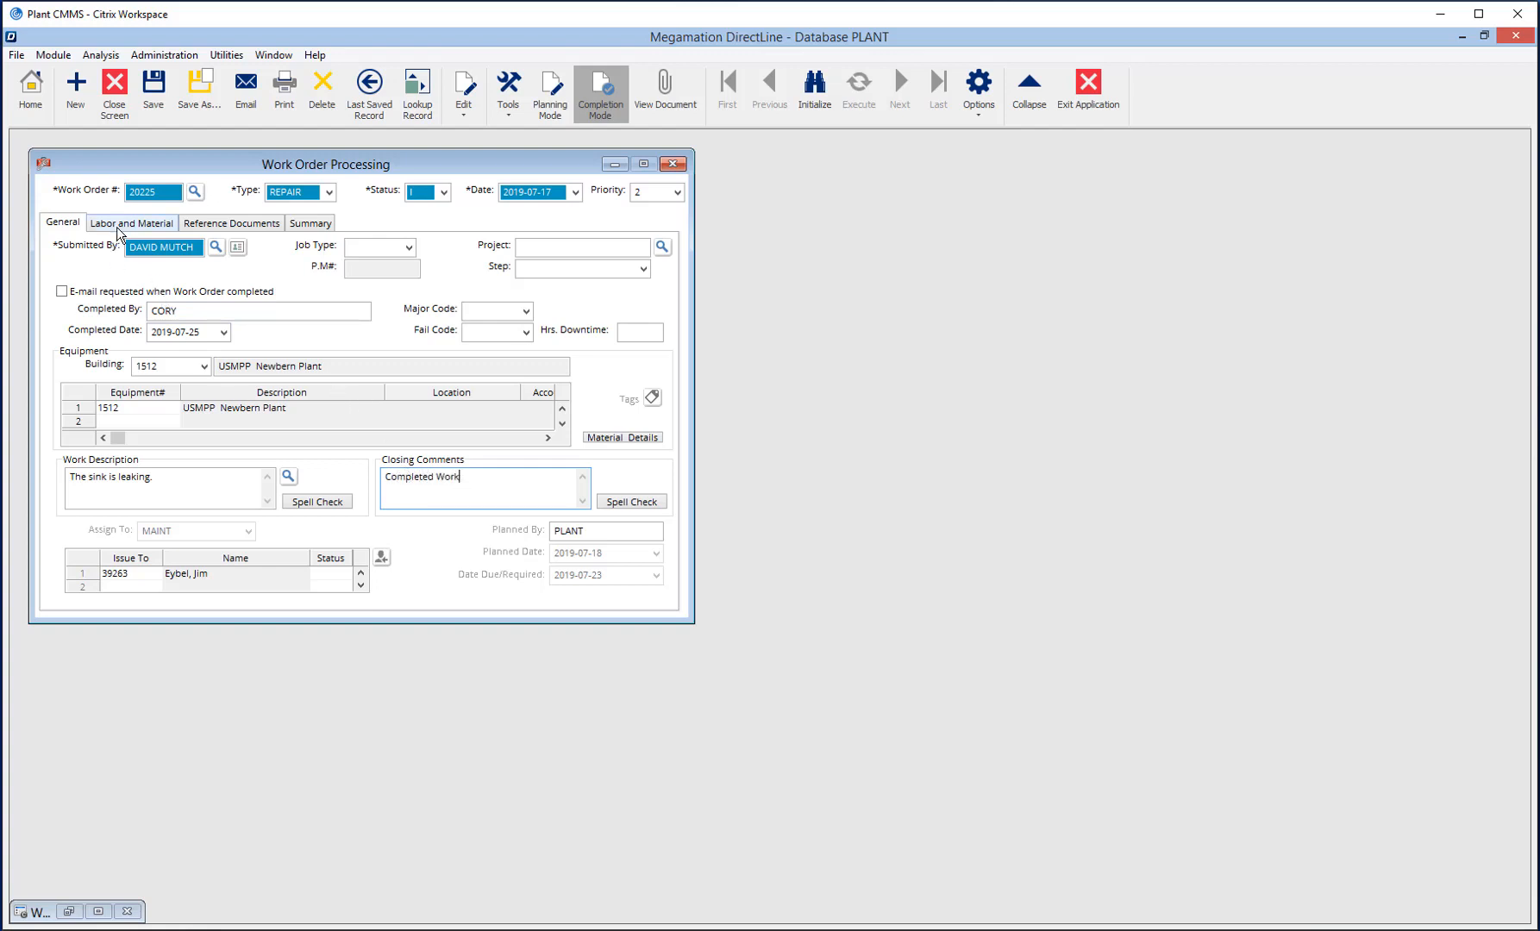
click(131, 223)
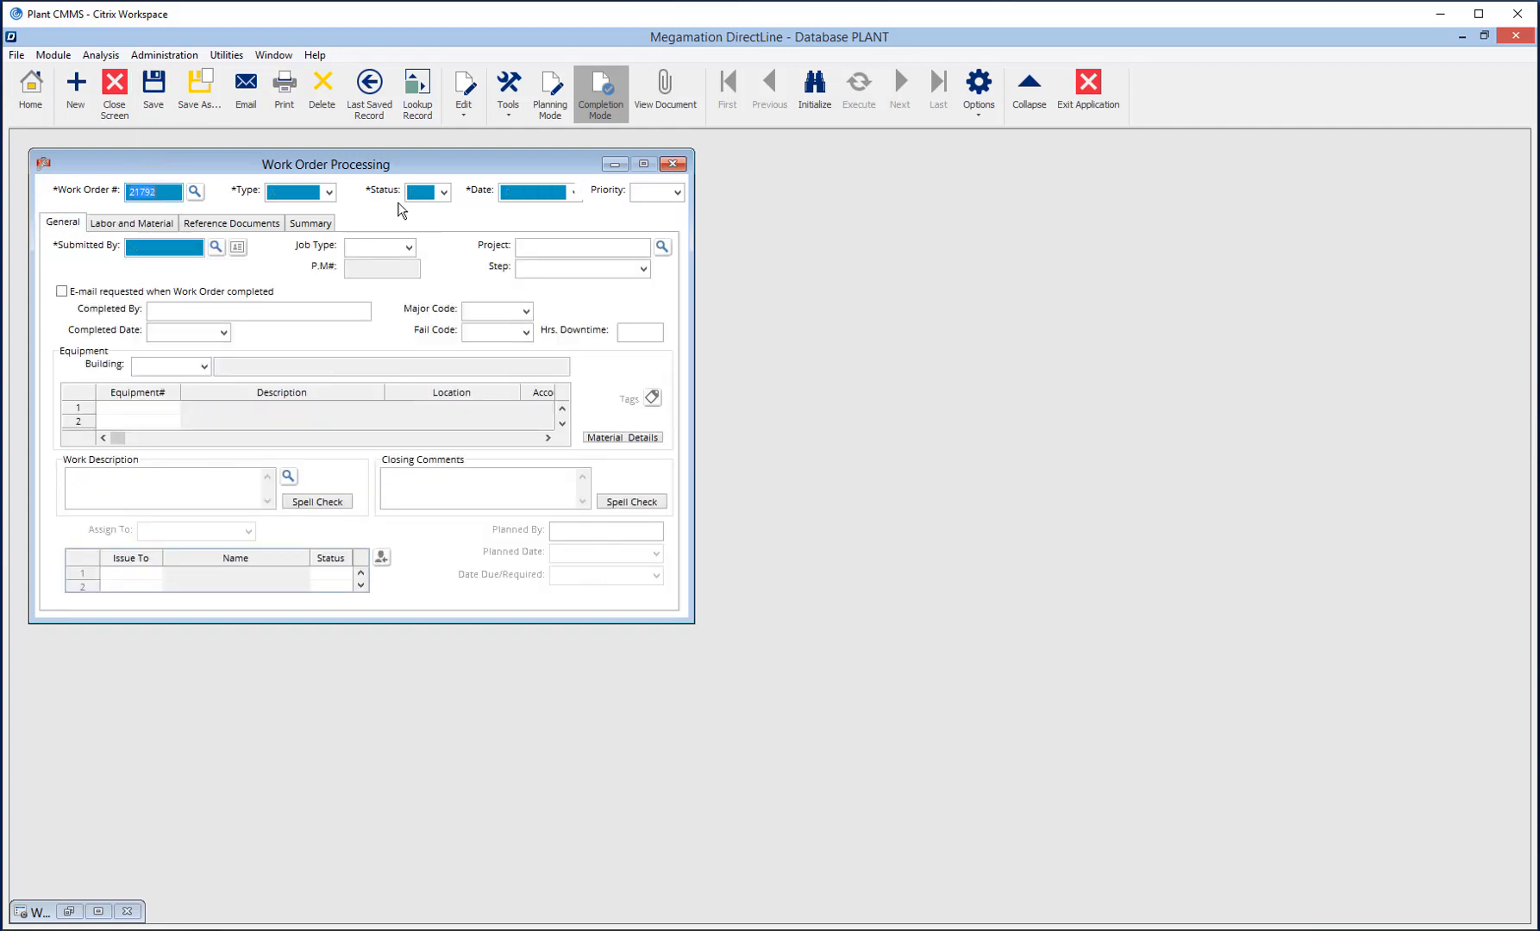
click(370, 95)
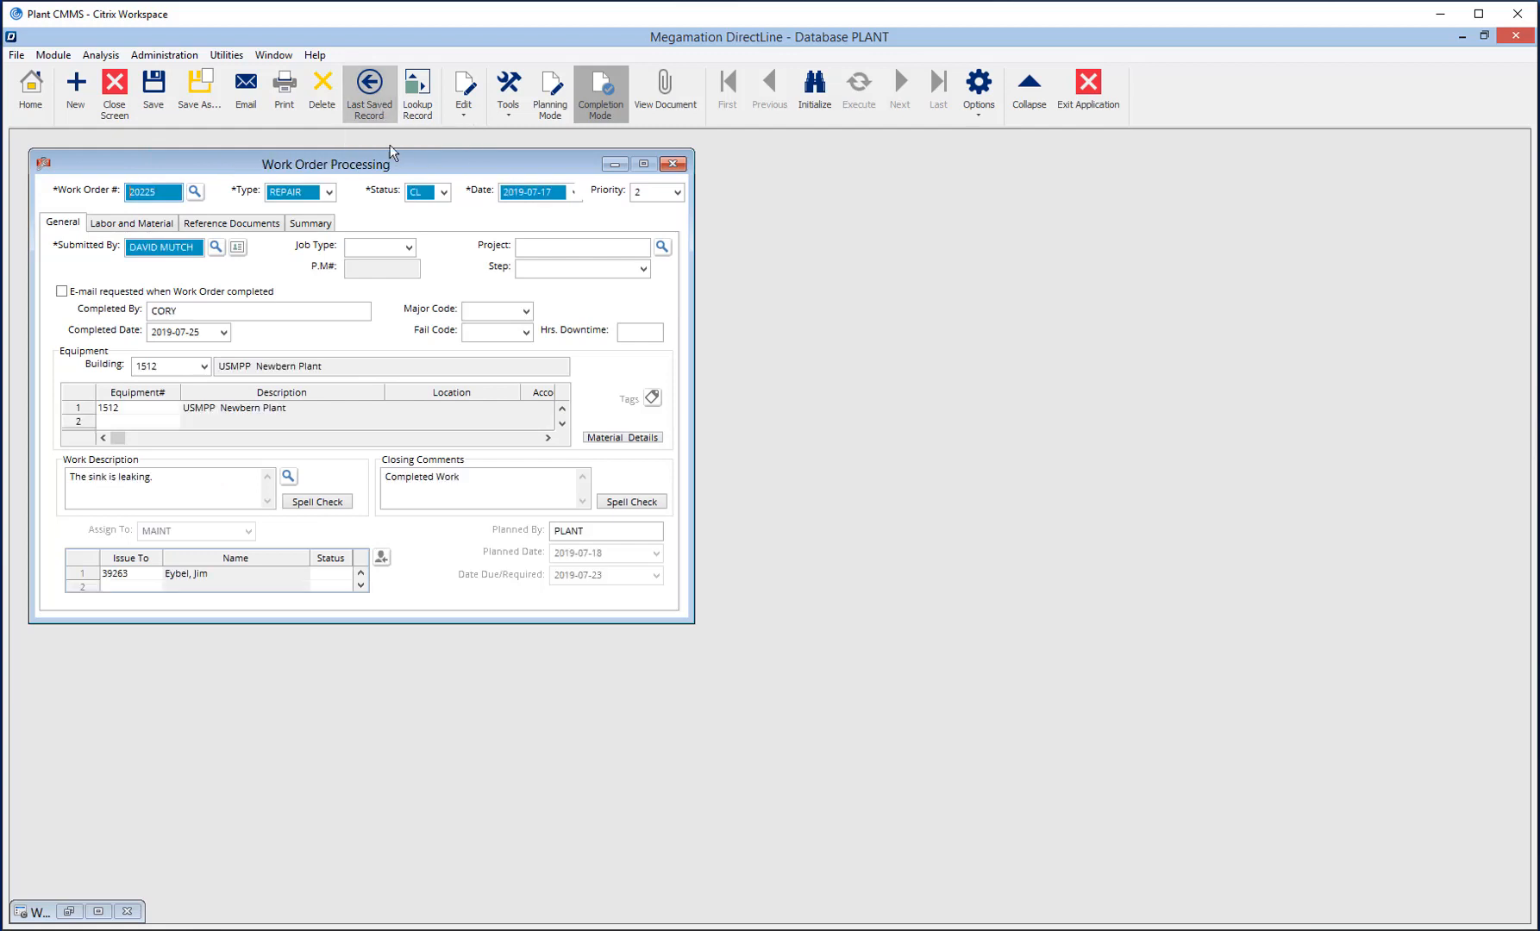